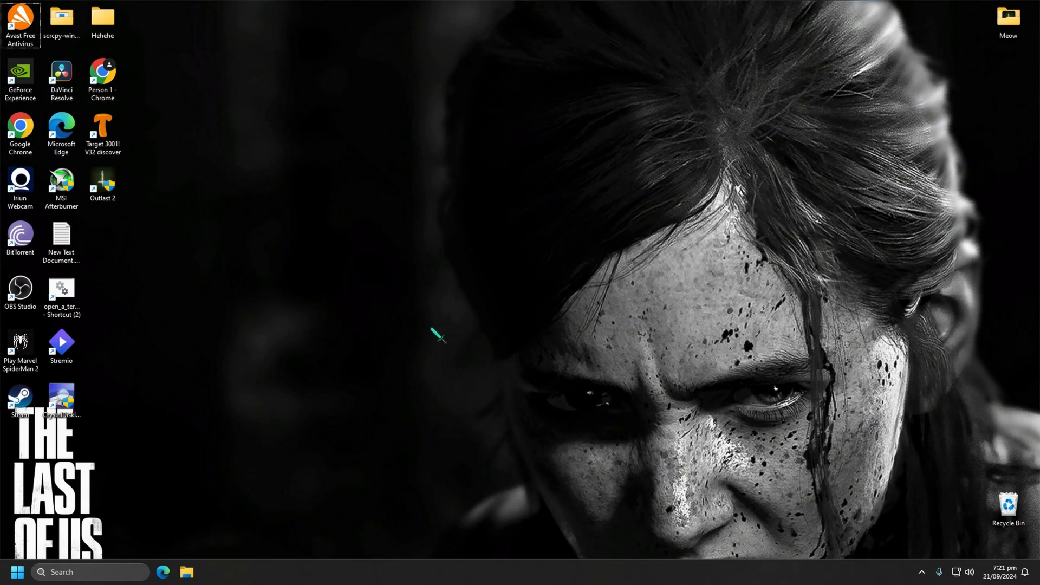
pyautogui.moveTo(439, 343)
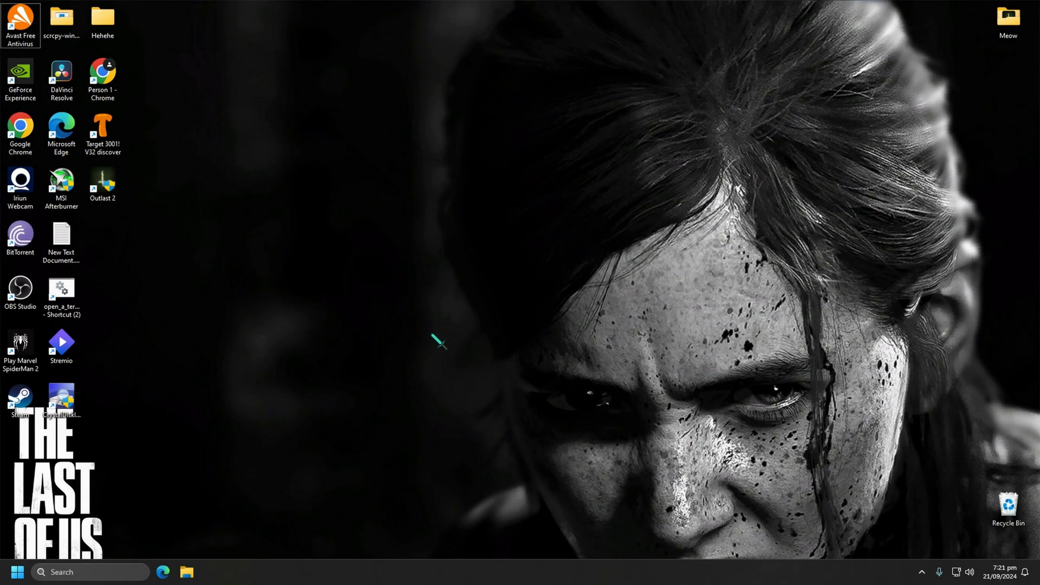
pyautogui.moveTo(430, 254)
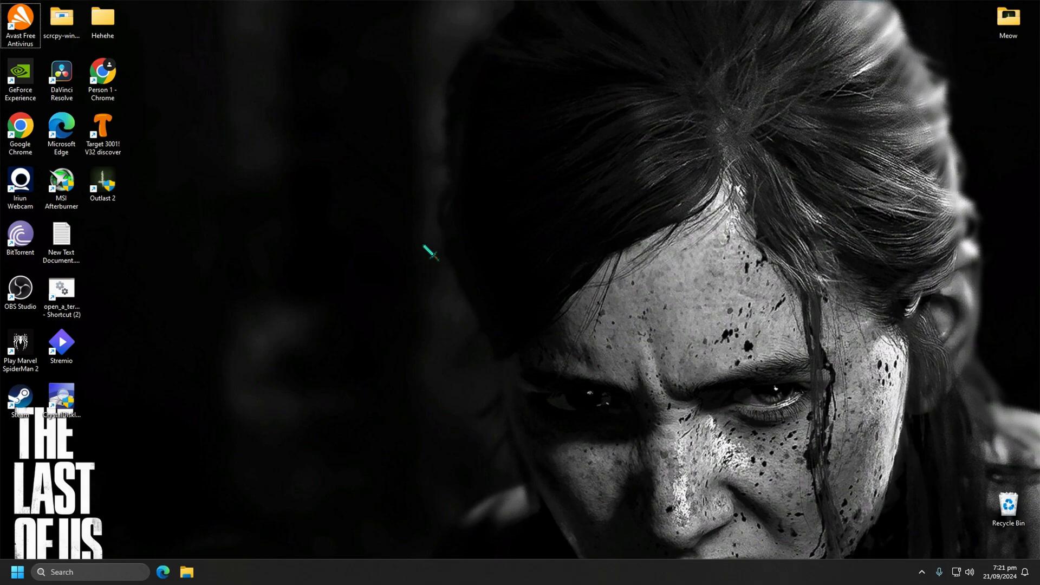
pyautogui.moveTo(212, 393)
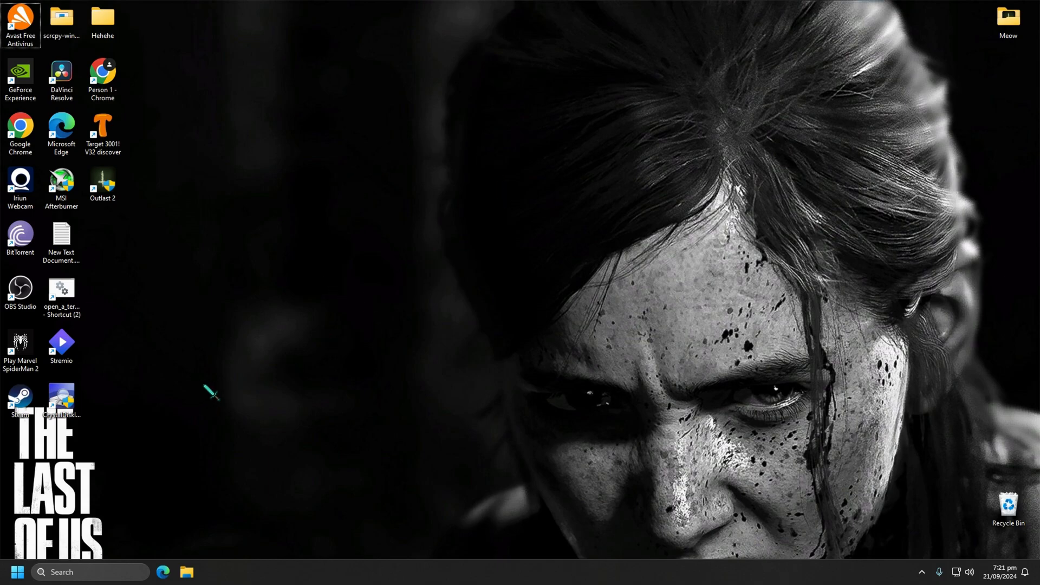
pyautogui.moveTo(245, 424)
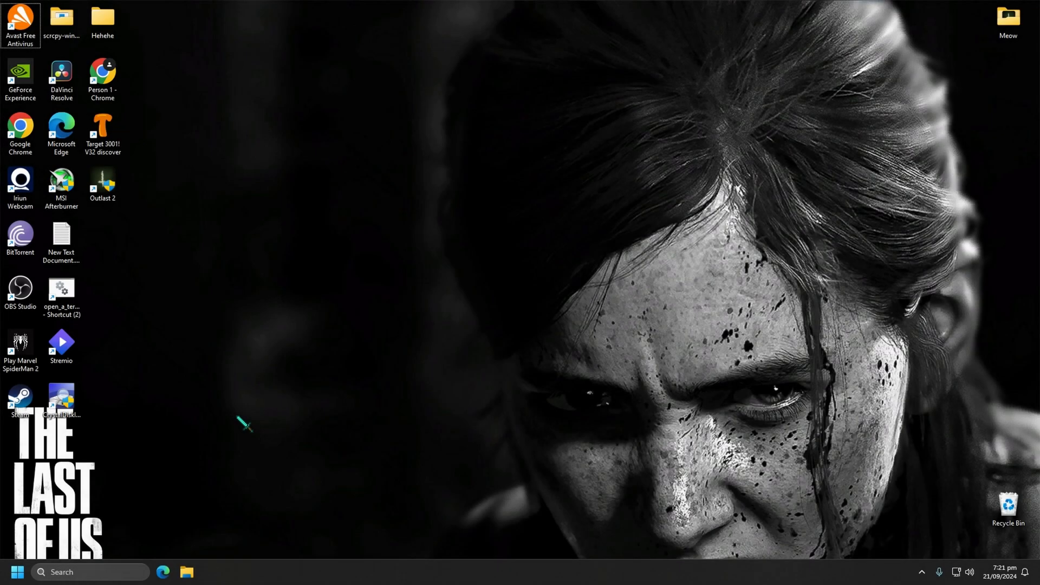
# Step: Search Google for the POCO X4 GT HyperOS ROM and open the miuirom.org result
pyautogui.click(163, 572)
pyautogui.write('poco X4 gt latest Hyper OS ROM')
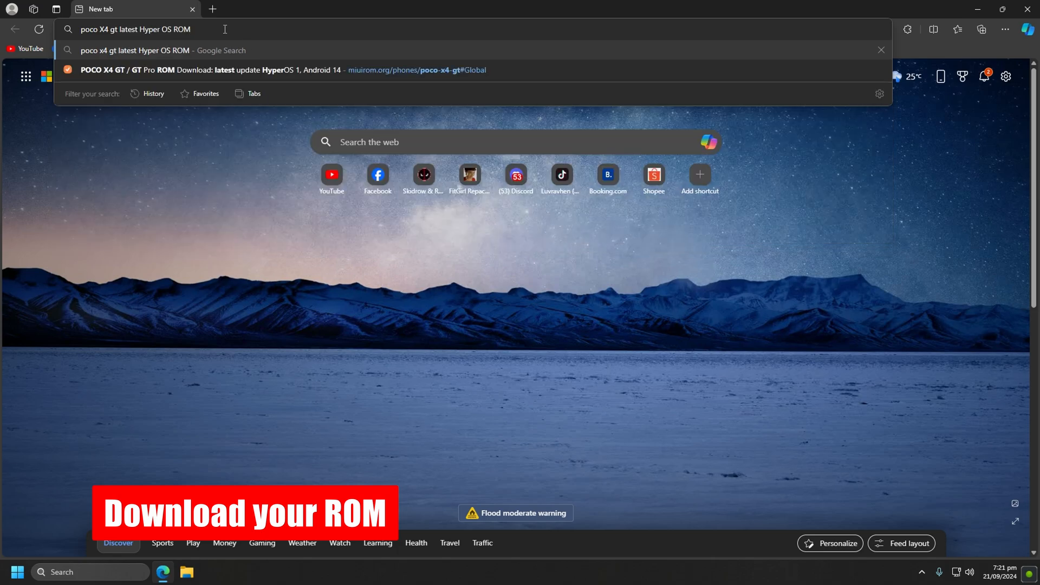
pyautogui.press('Return')
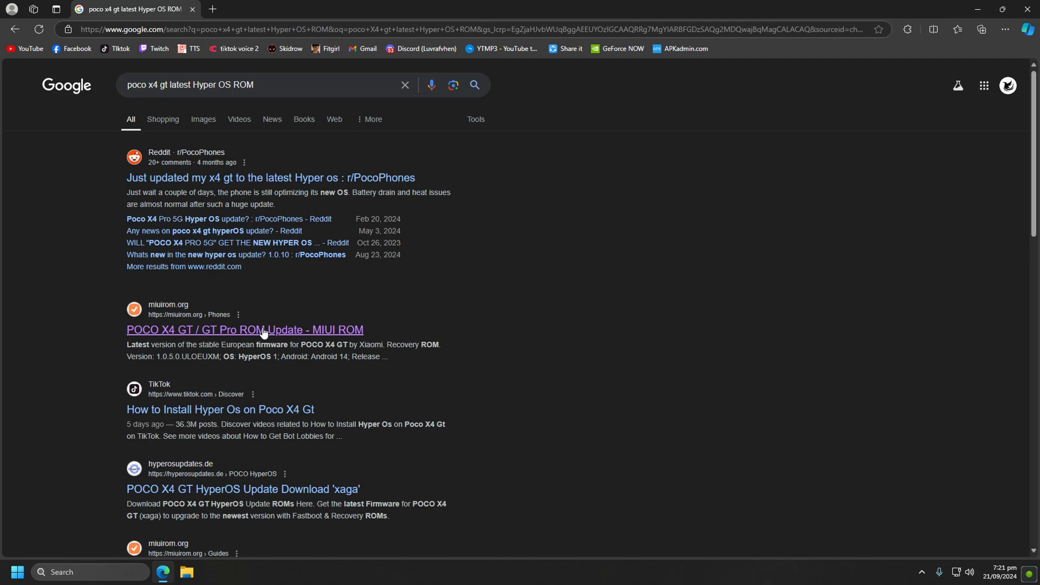
pyautogui.click(244, 329)
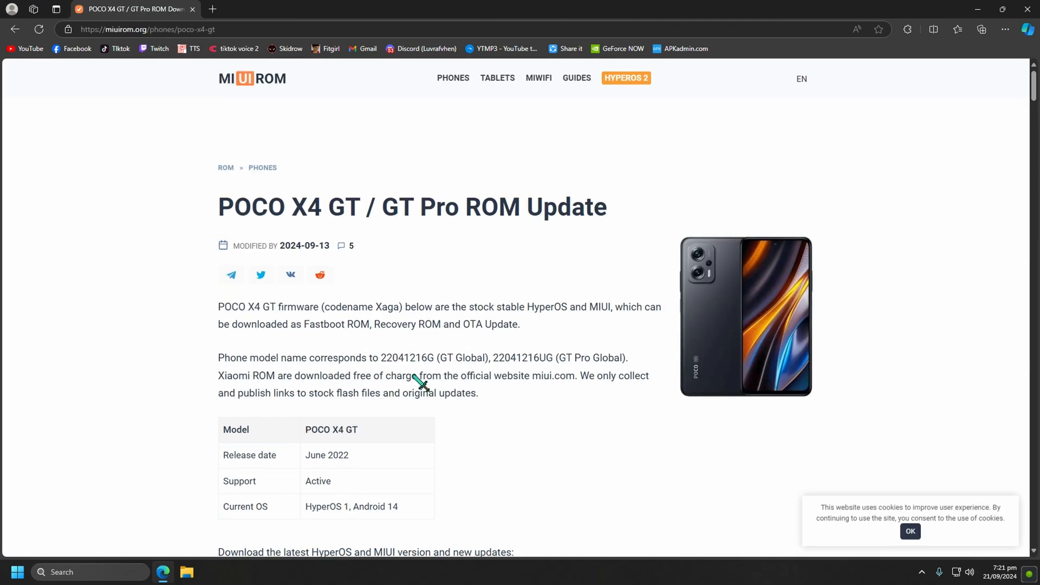
# Step: Bring up the Global HyperOS 1.0.4.0 section with its Recovery and Fastboot ROM links
pyautogui.scroll(-3)
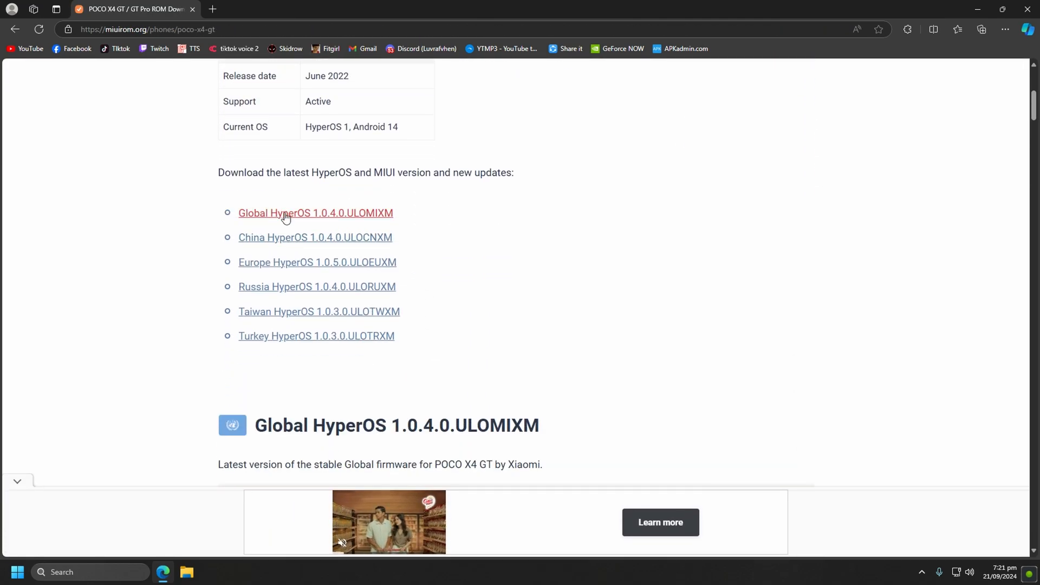
pyautogui.moveTo(368, 219)
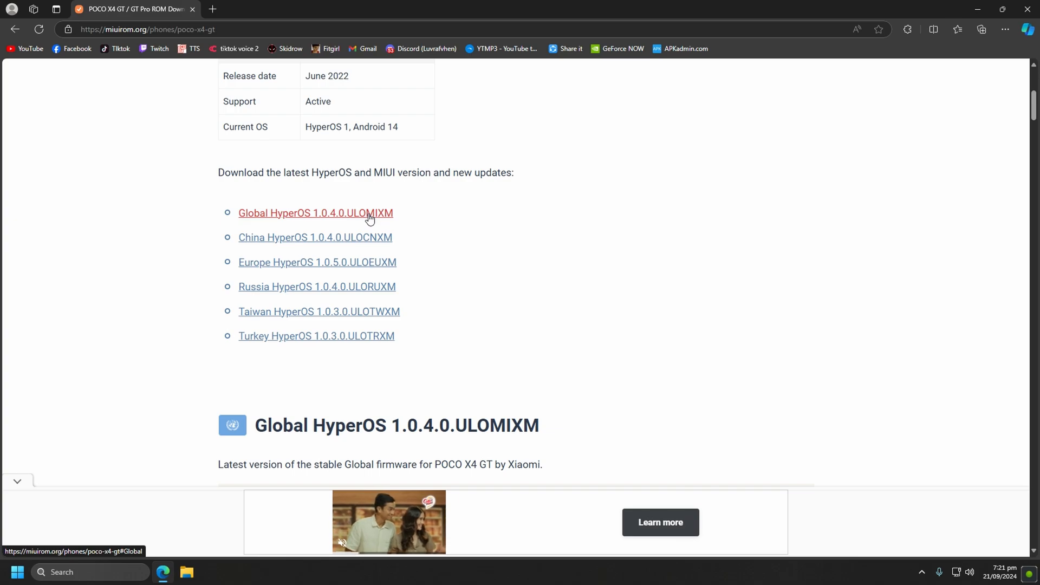
pyautogui.click(315, 213)
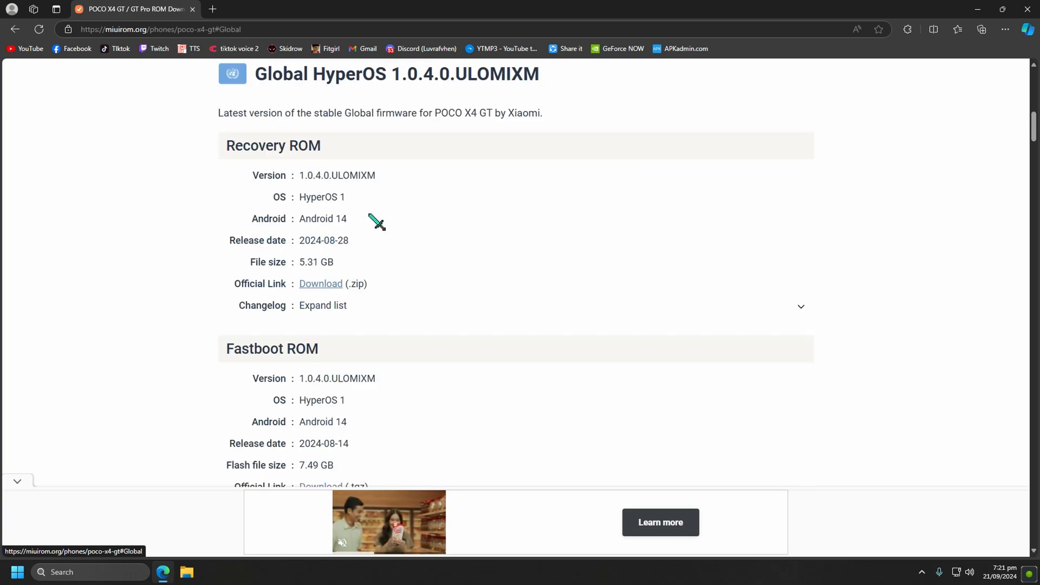
pyautogui.moveTo(371, 365)
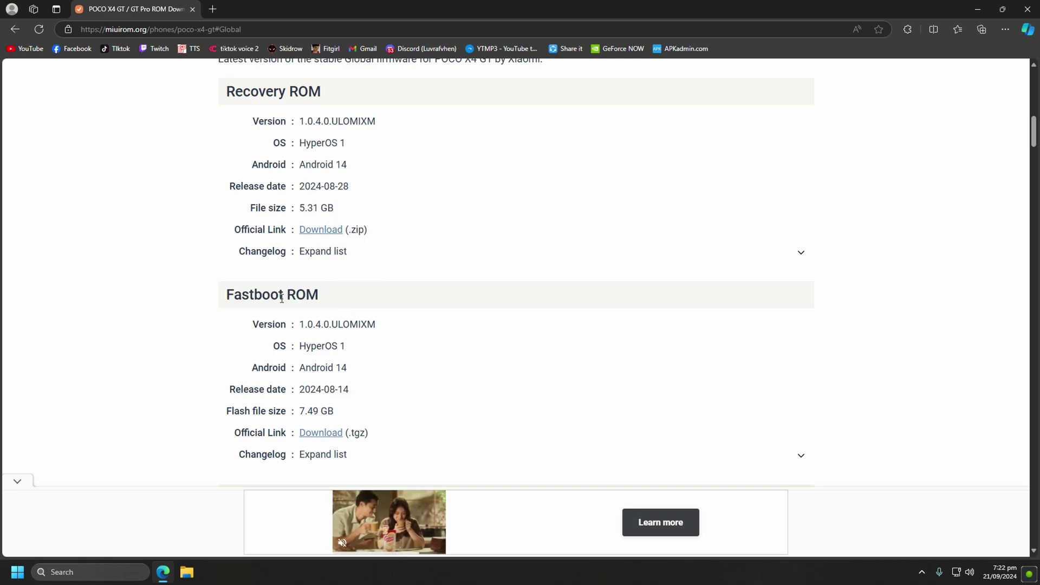
pyautogui.scroll(-3)
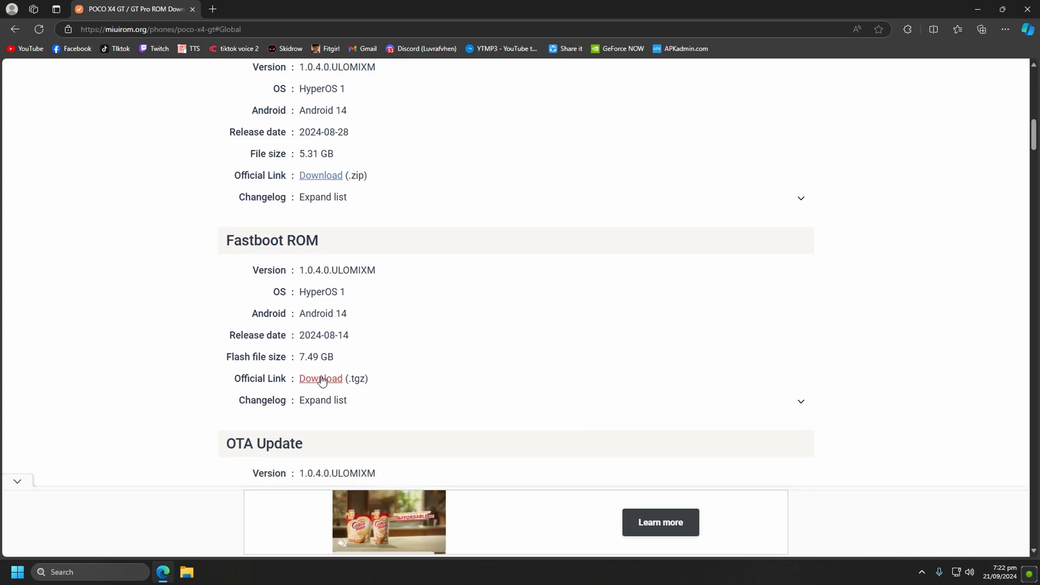
# Step: Download the Global Fastboot 1.0.4.0 ROM from Mirror 1 on the file download page
pyautogui.click(320, 379)
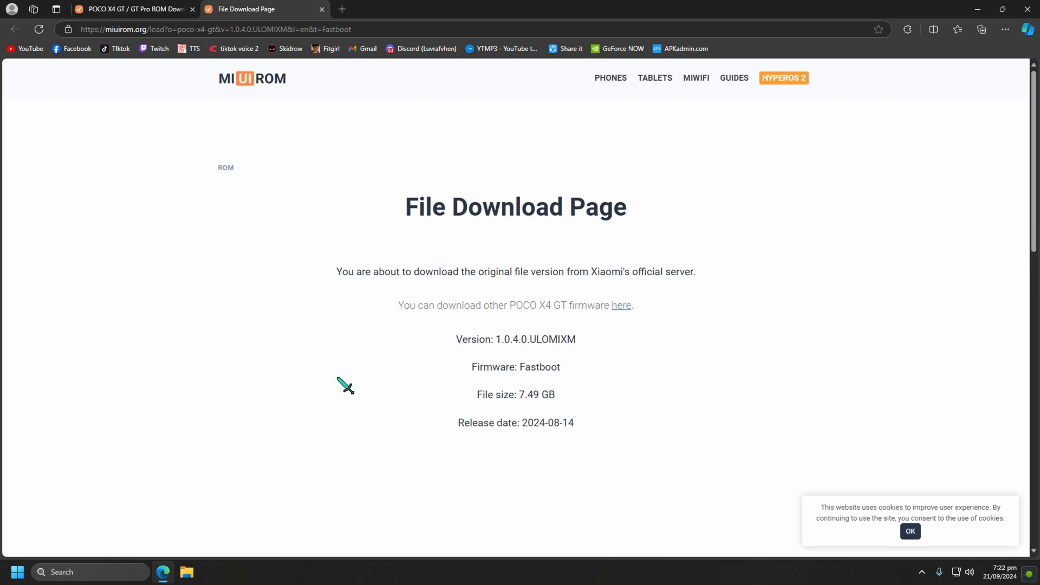
pyautogui.scroll(-3)
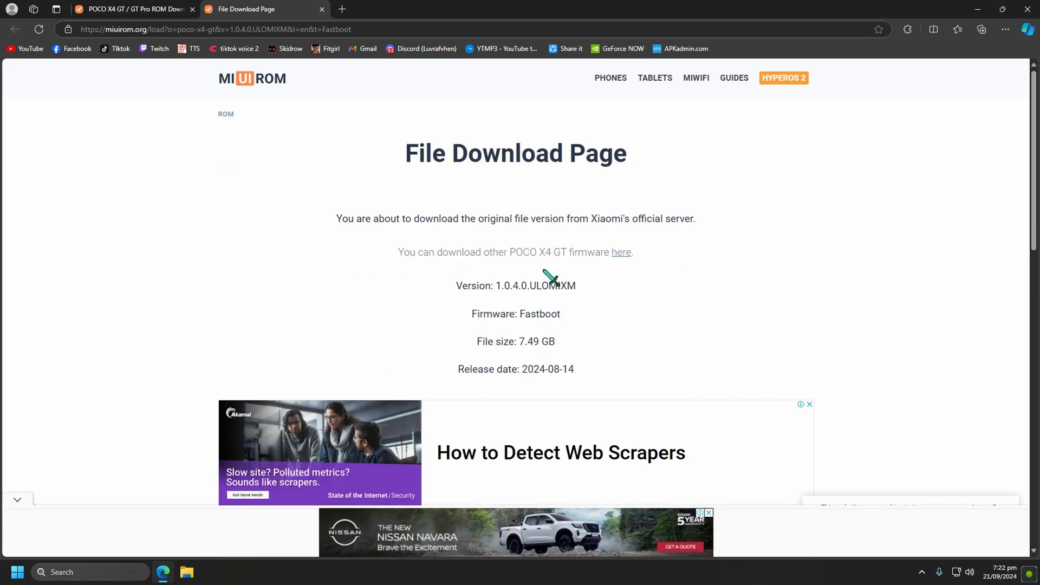
pyautogui.scroll(-3)
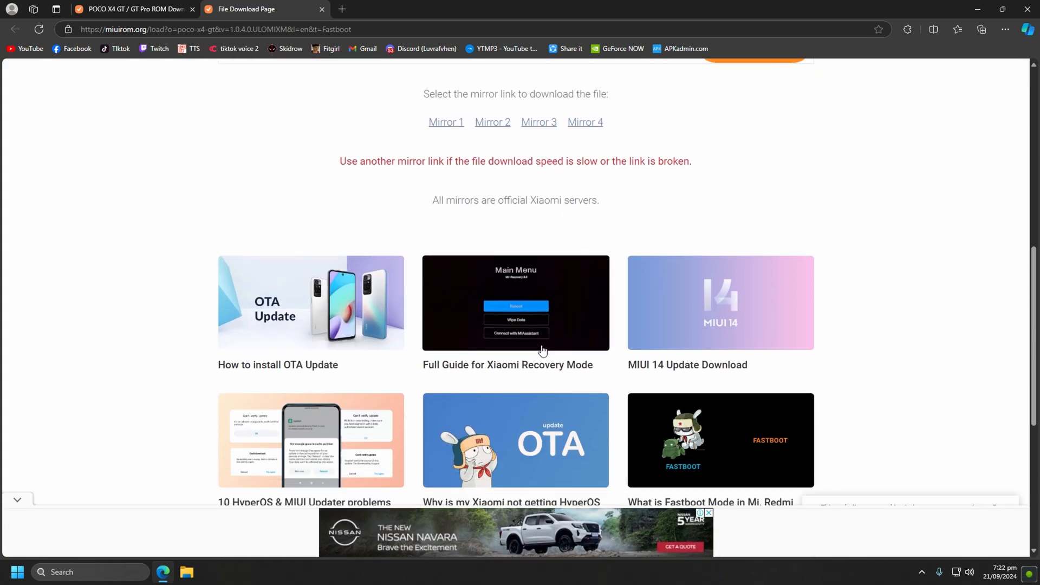
pyautogui.scroll(3)
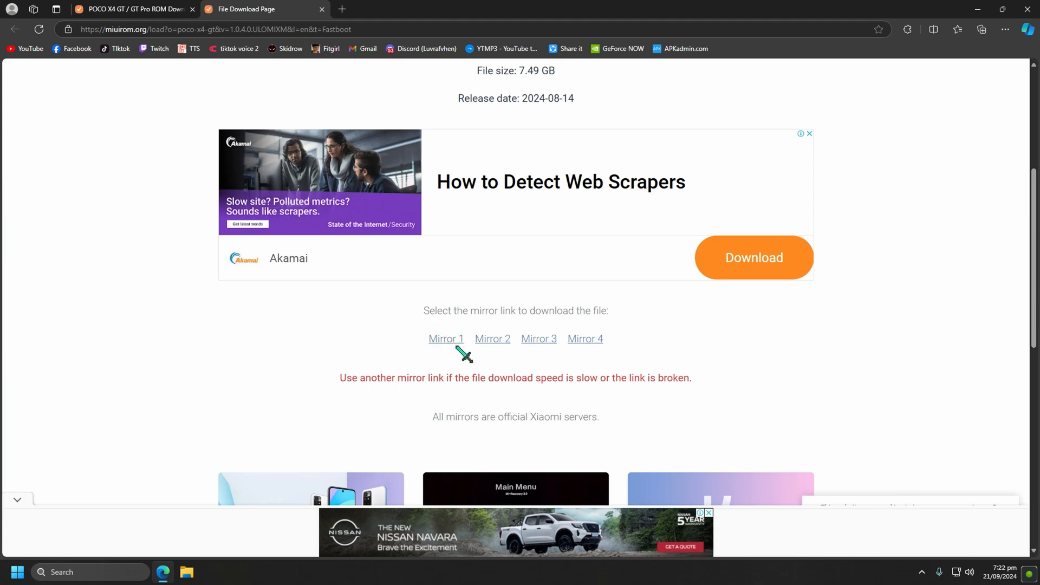
pyautogui.moveTo(500, 316)
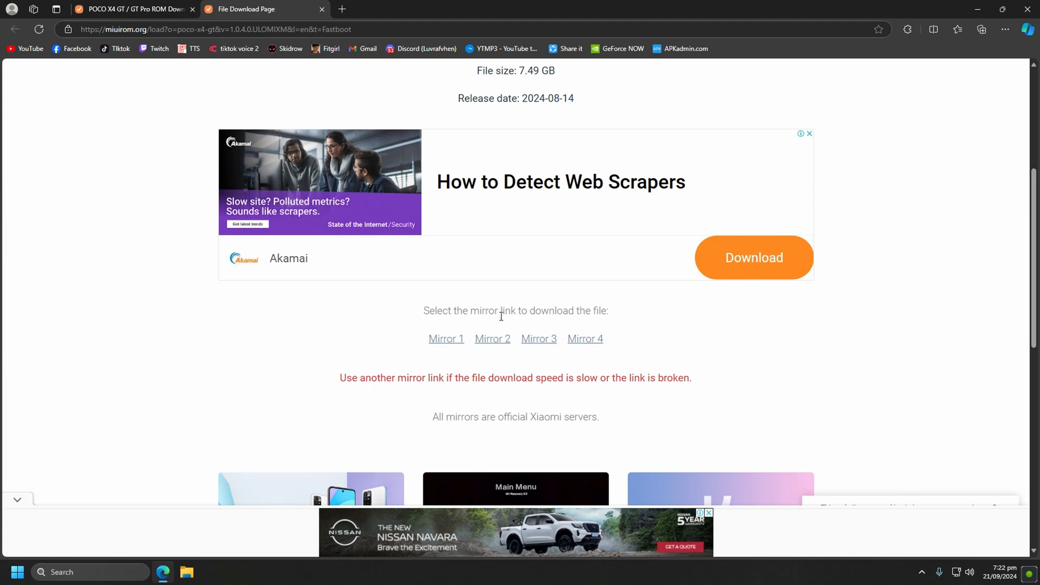
pyautogui.click(1005, 29)
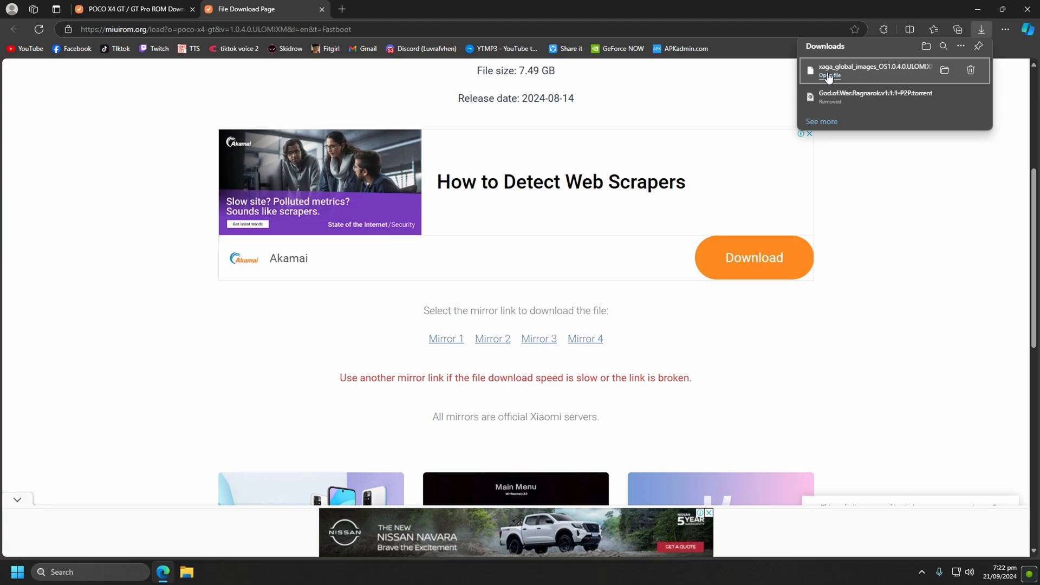
pyautogui.moveTo(944, 70)
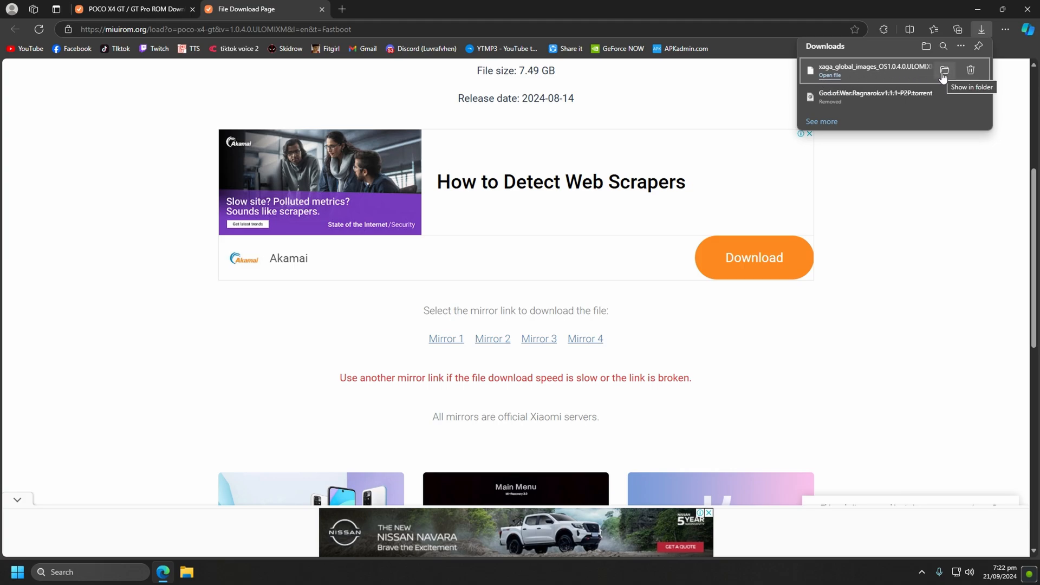
# Step: Show the downloaded ROM archive in the Downloads folder and select it
pyautogui.click(944, 71)
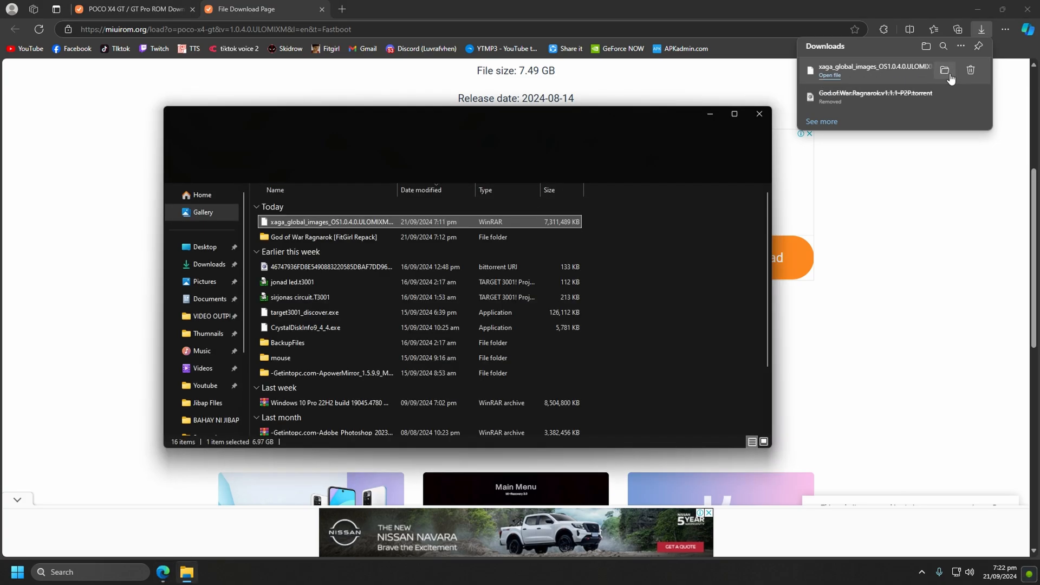
pyautogui.click(945, 71)
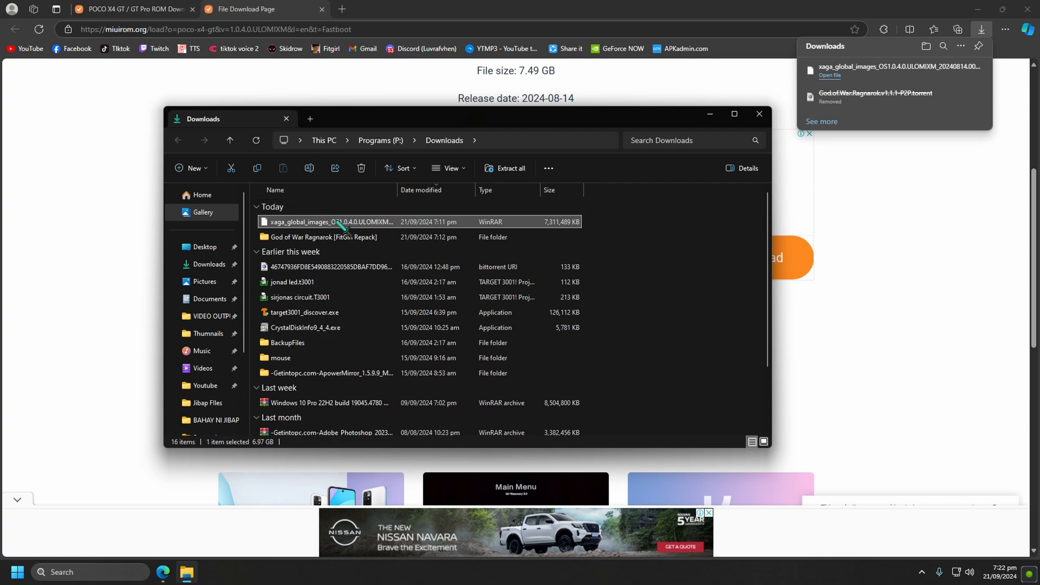
pyautogui.moveTo(547, 231)
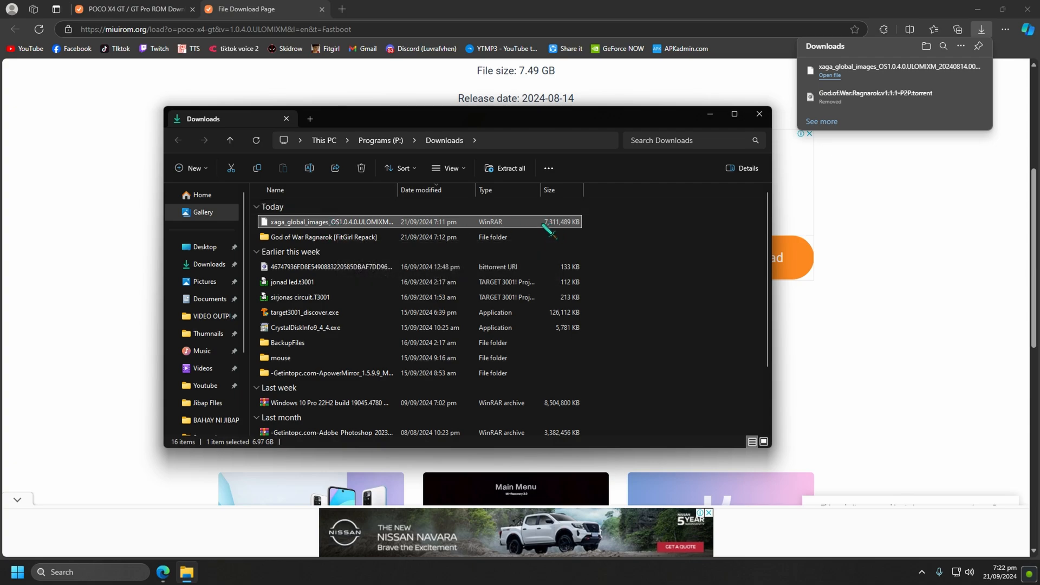
pyautogui.moveTo(375, 231)
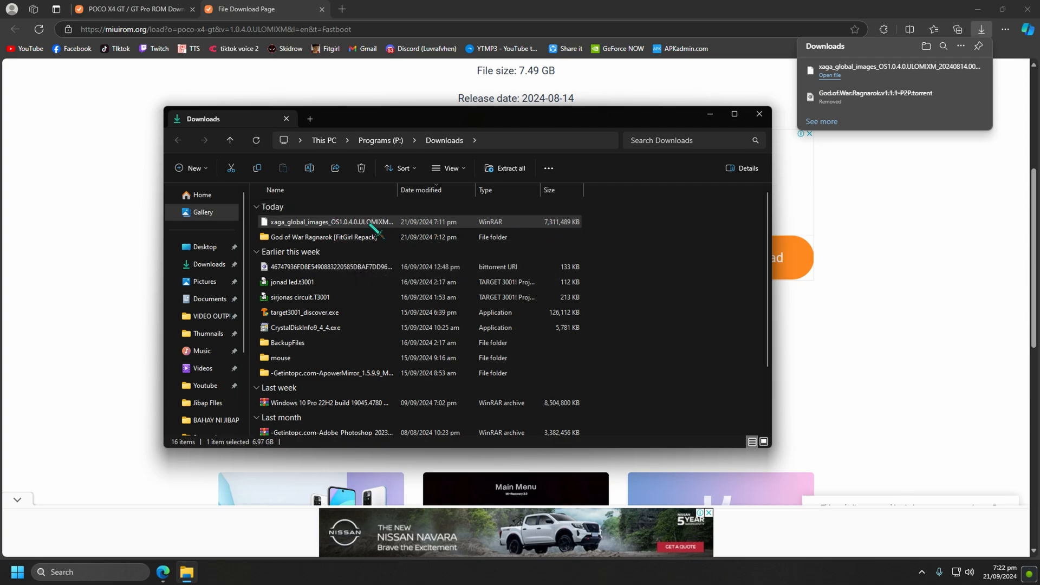
# Step: Start extracting the ROM archive and choose a custom destination
pyautogui.rightClick(331, 221)
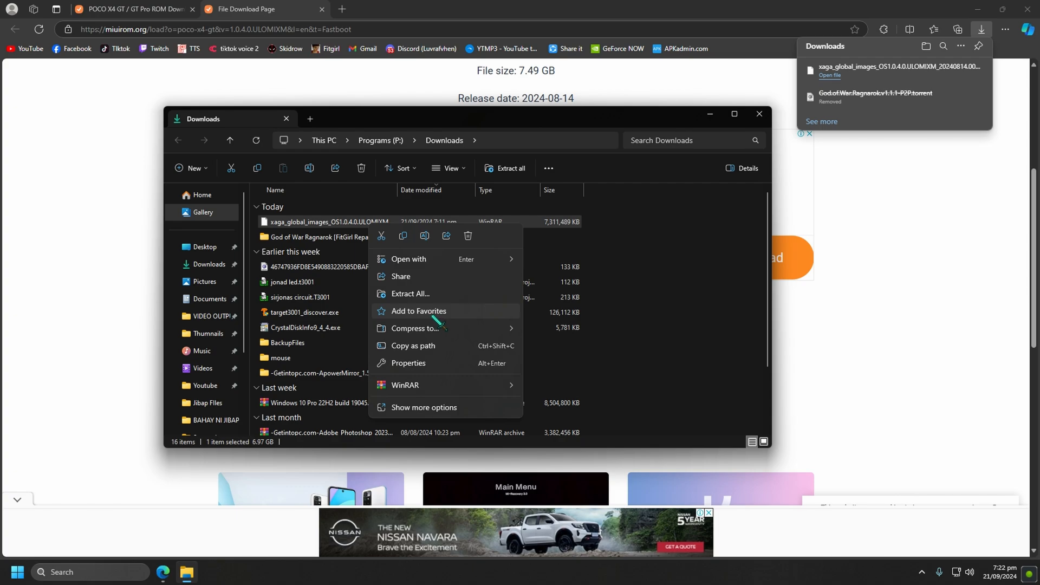
pyautogui.moveTo(424, 296)
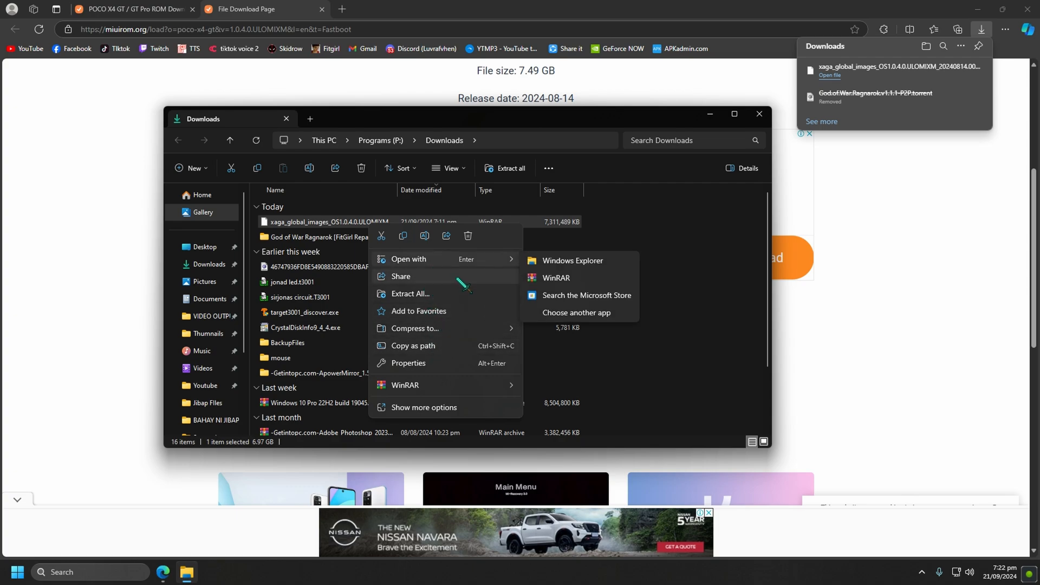
pyautogui.click(410, 296)
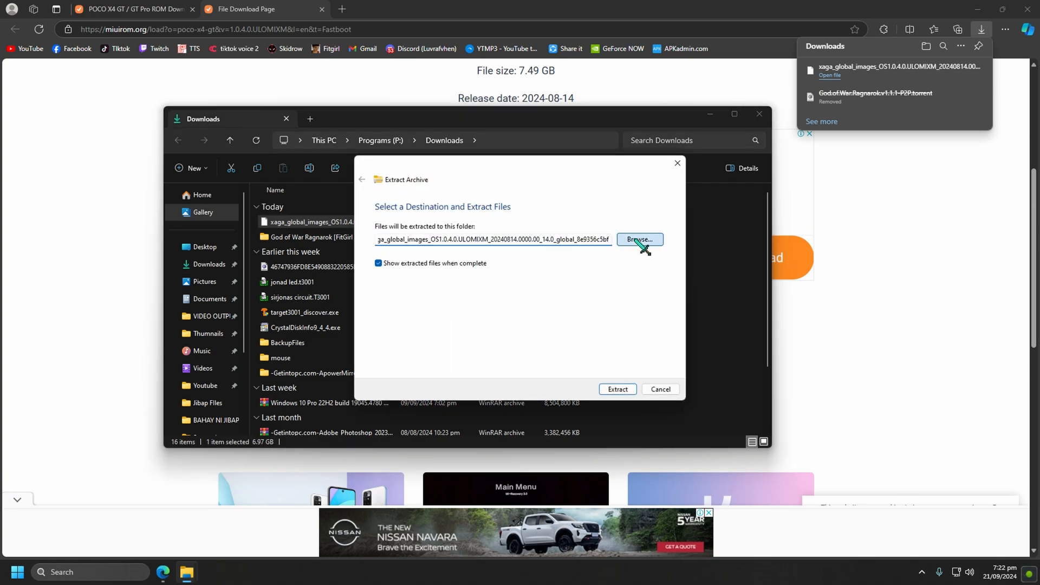
pyautogui.click(637, 241)
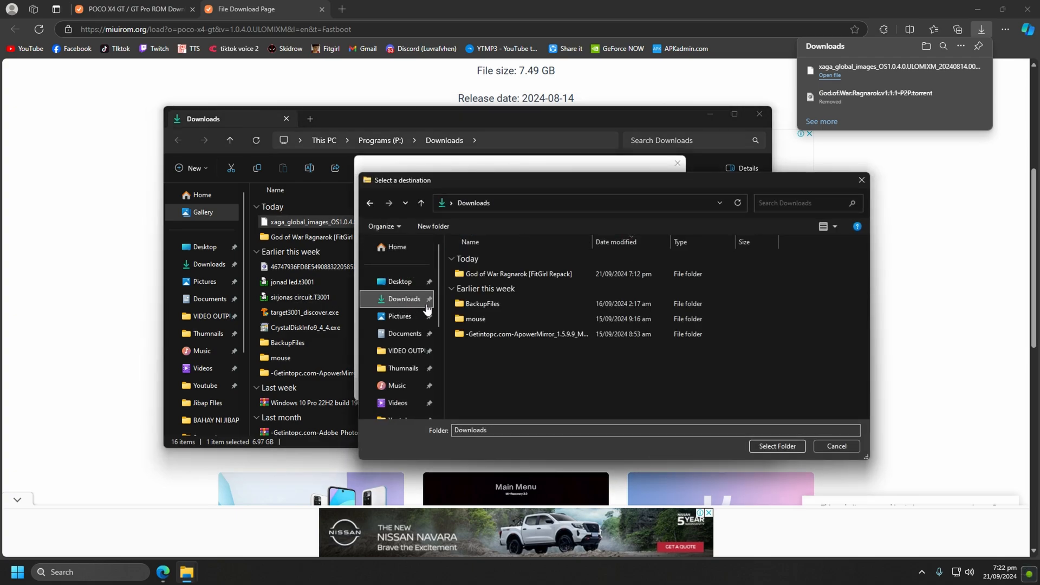
# Step: Create a new folder named X4 GT Rom in Downloads and select it as the destination
pyautogui.click(433, 228)
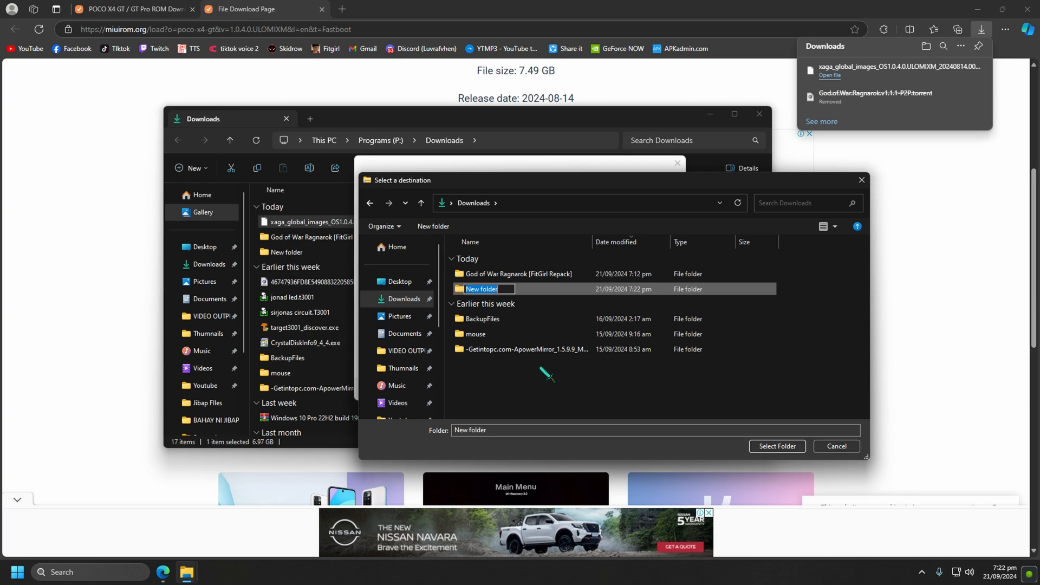
pyautogui.write('X4 GT')
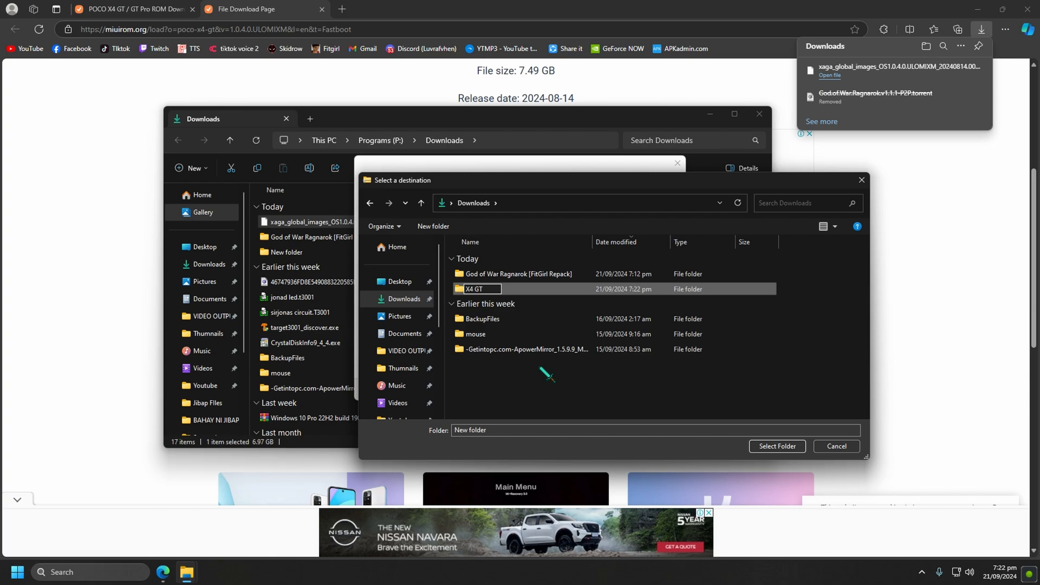
pyautogui.write('Rom')
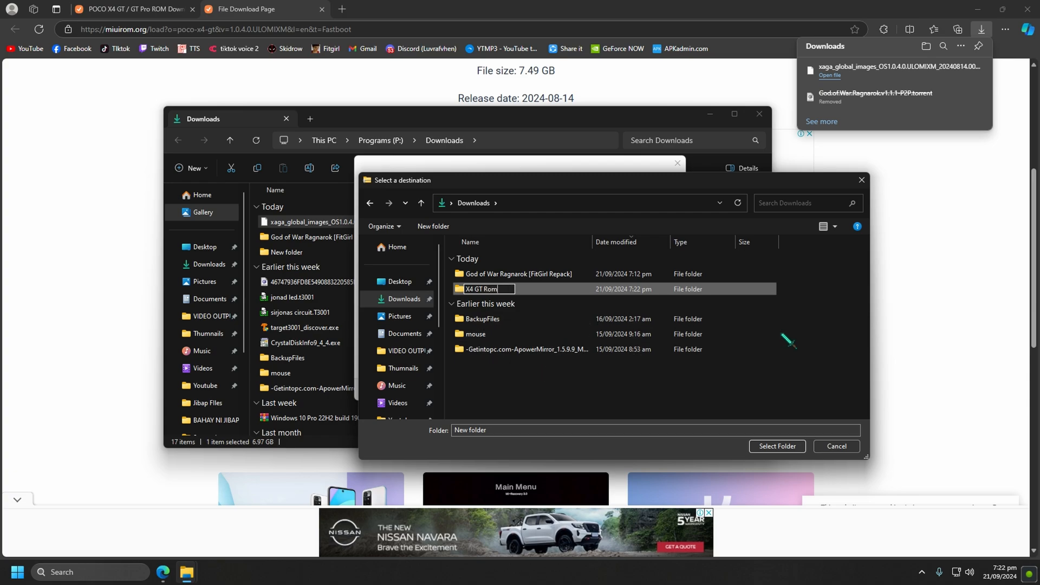
pyautogui.press('Return')
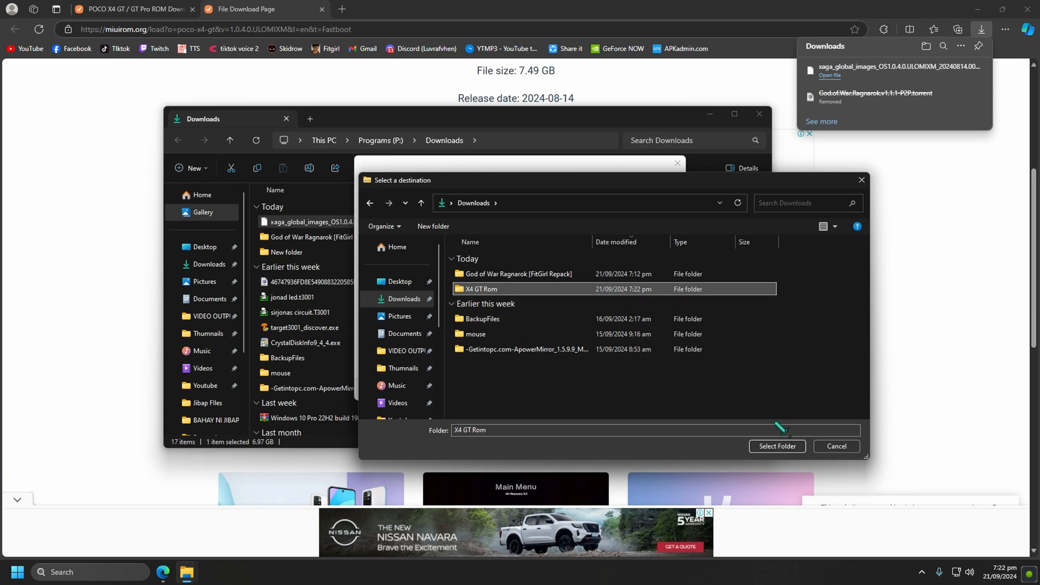
pyautogui.click(776, 446)
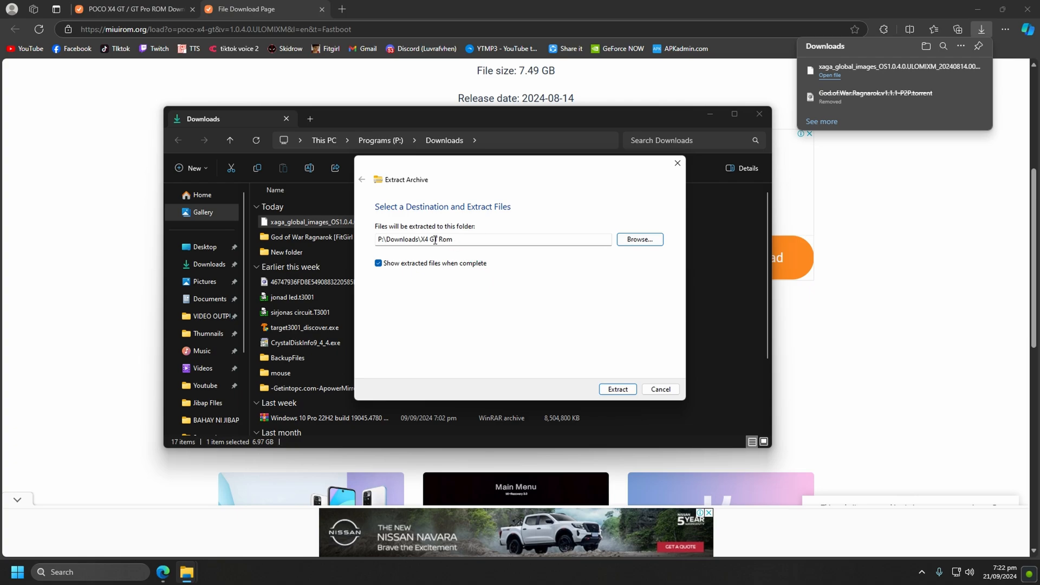
# Step: Extract the ROM archive into the X4 GT Rom folder
pyautogui.click(617, 389)
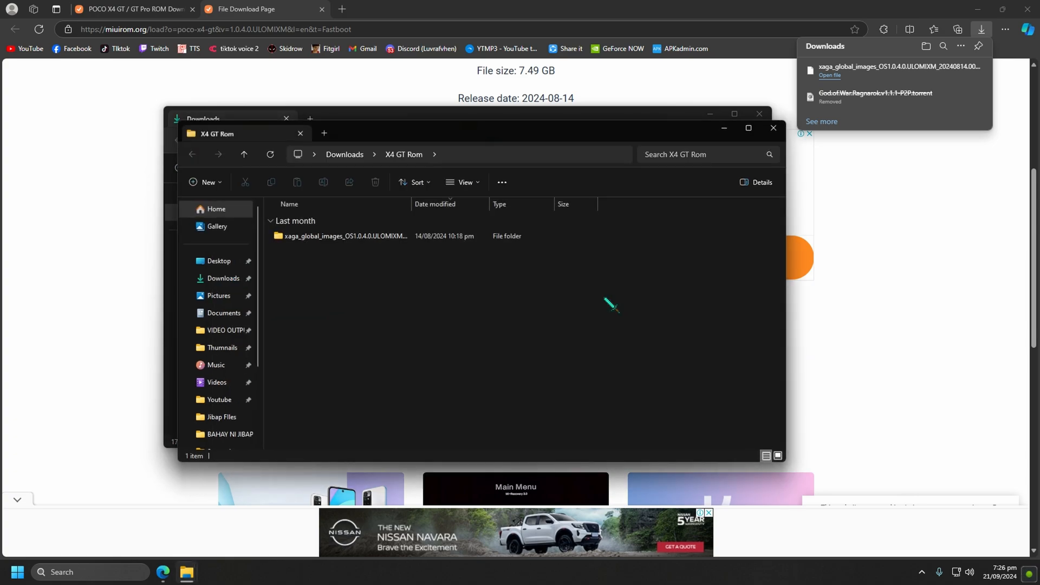
# Step: Go into the extracted xaga_global_images folder and its images subfolder
pyautogui.click(343, 235)
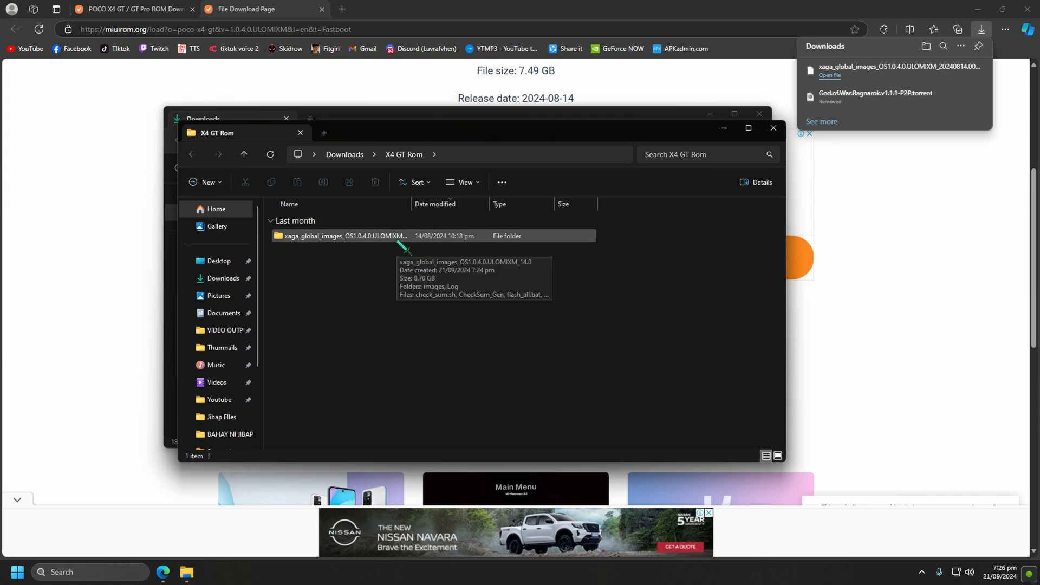
pyautogui.doubleClick(342, 235)
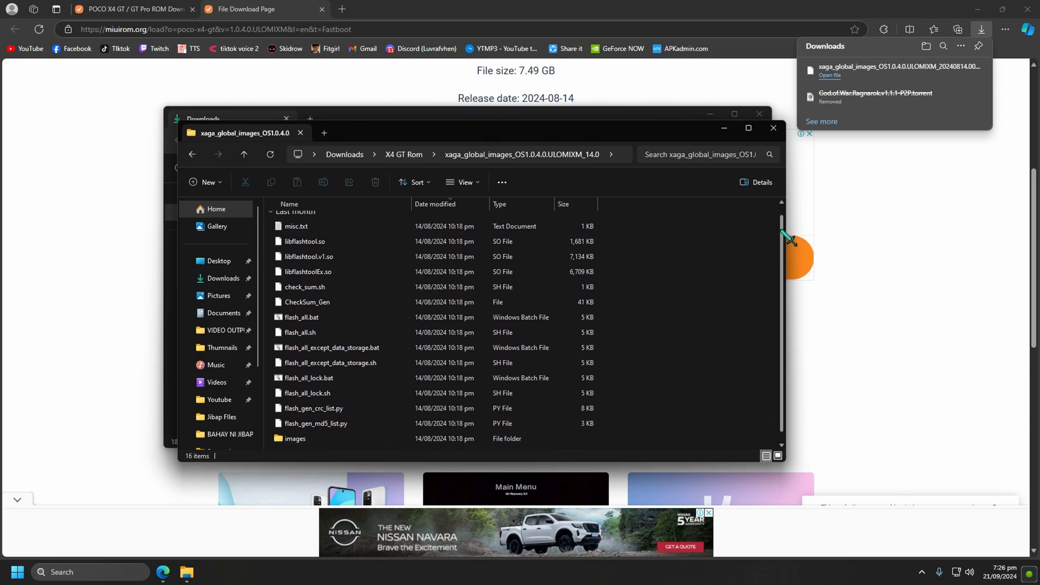
pyautogui.scroll(-3)
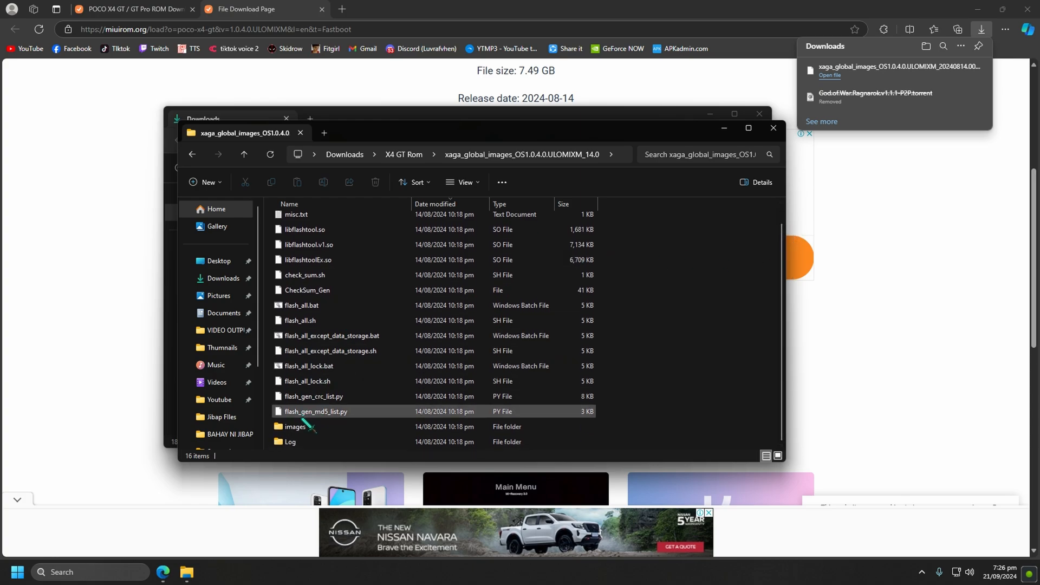
pyautogui.doubleClick(296, 429)
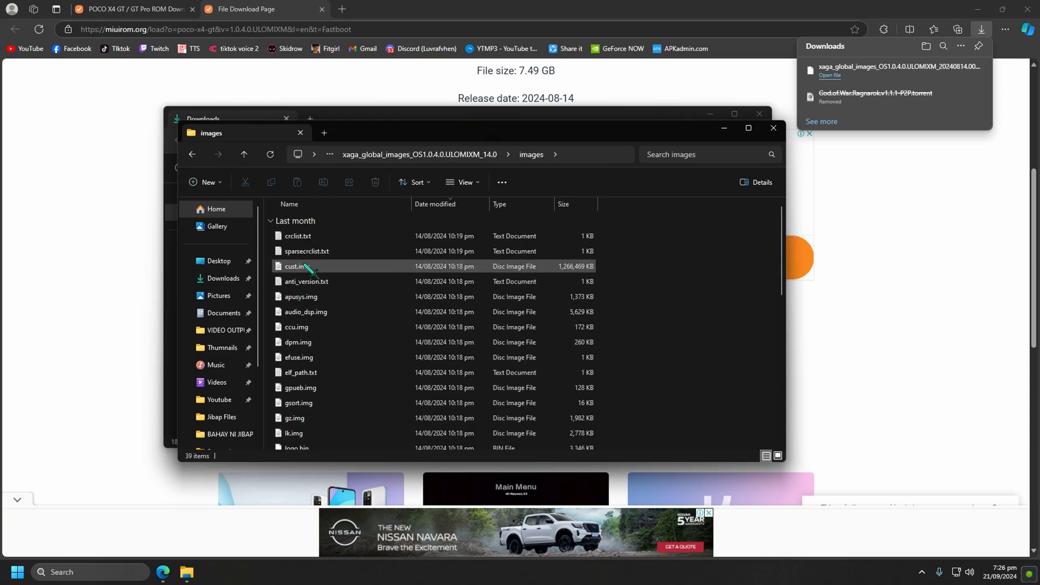
# Step: Select boot.img in the images folder and begin a platform tools search
pyautogui.scroll(-3)
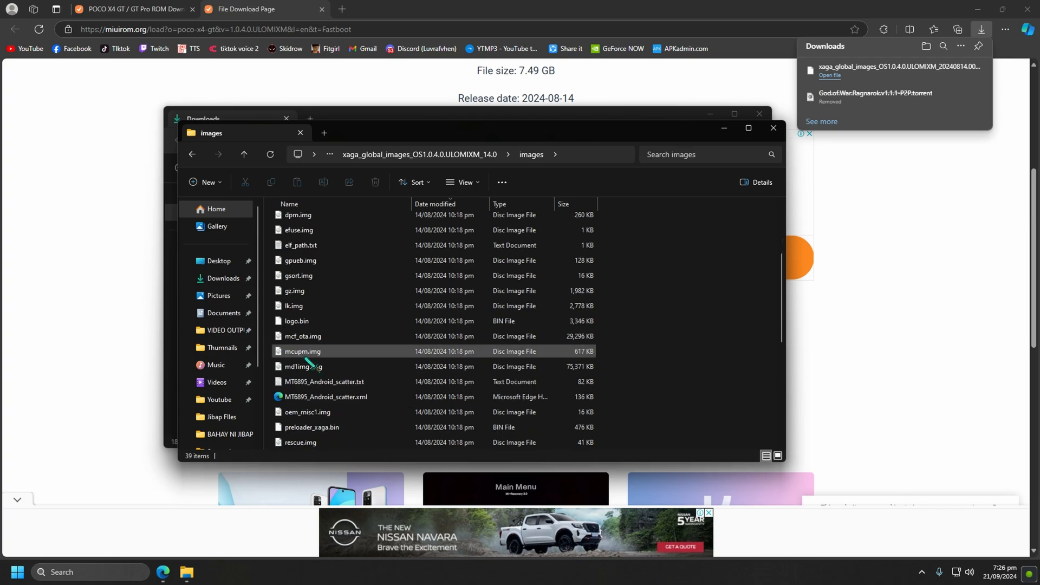
pyautogui.scroll(-3)
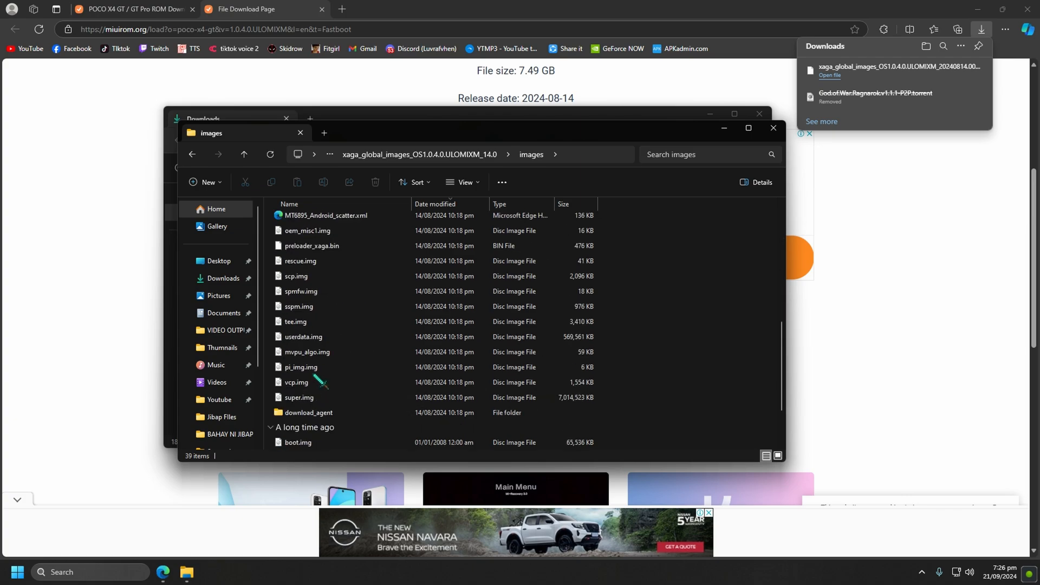
pyautogui.click(297, 366)
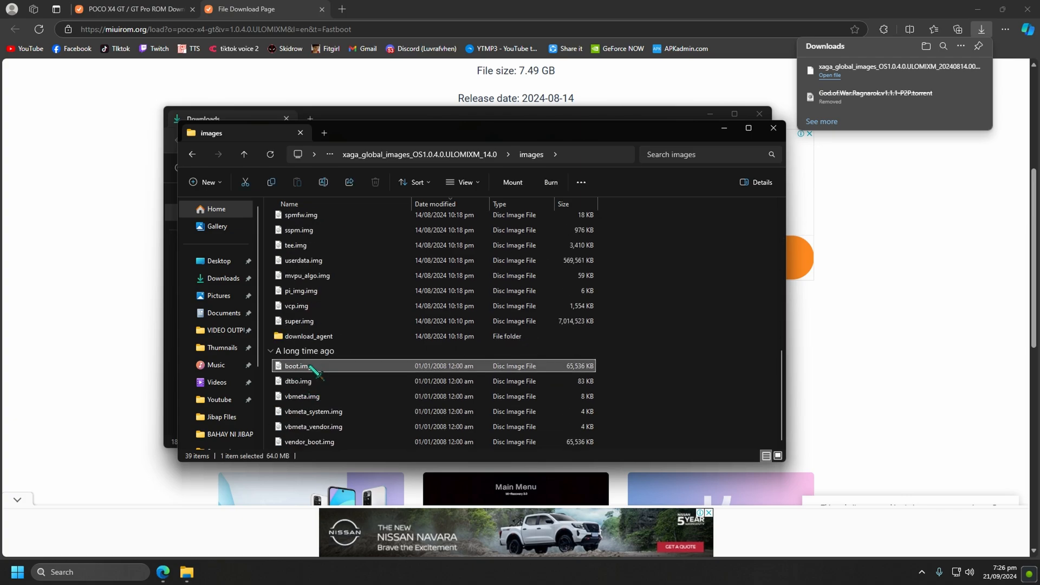
pyautogui.moveTo(299, 369)
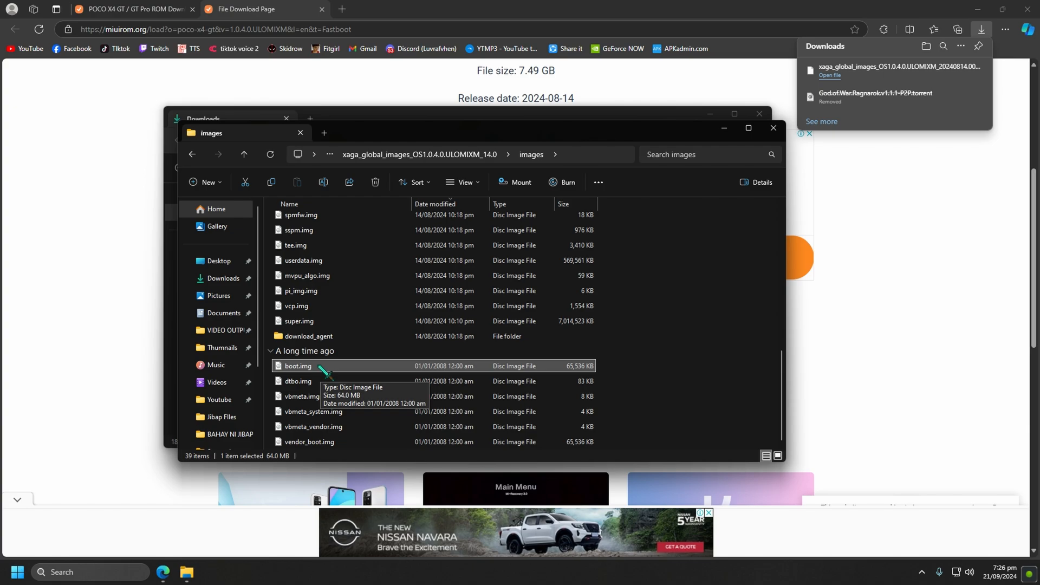
pyautogui.moveTo(695, 46)
pyautogui.write('pl')
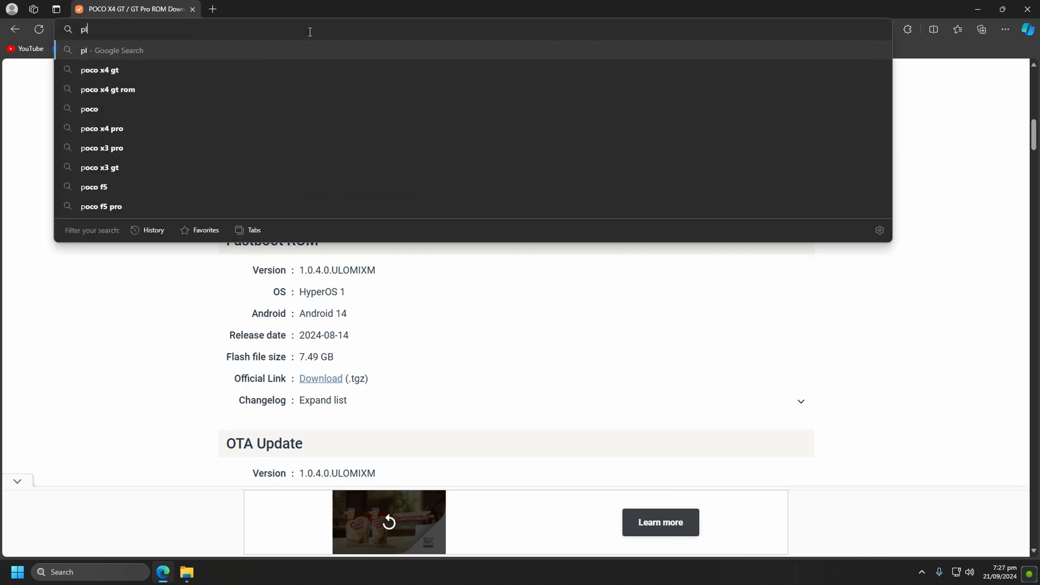
pyautogui.write('atform tools')
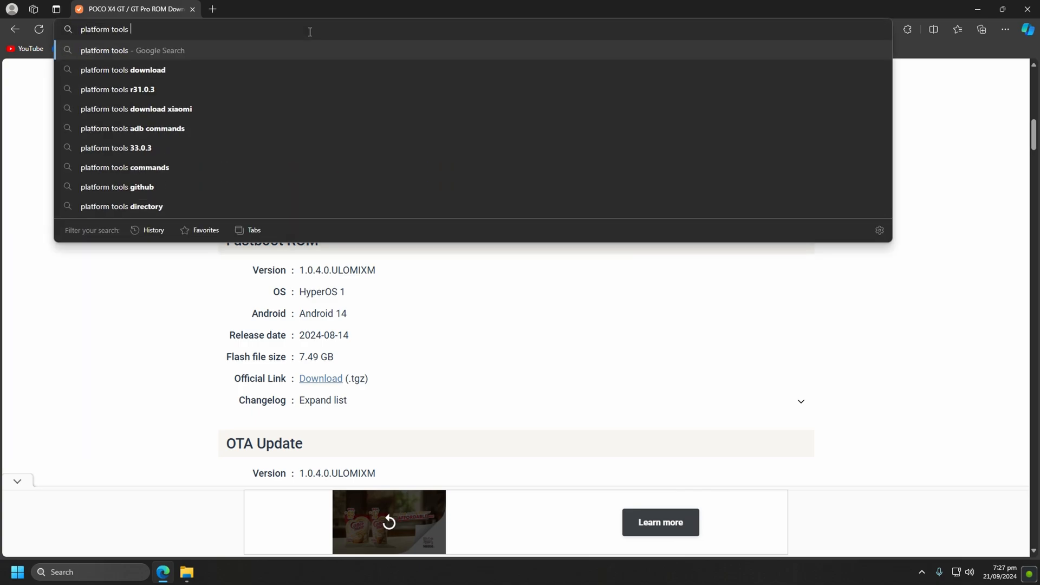
# Step: Search 'platform tools download', open the GitHub gist and download platform-tools-latest-windows.zip
pyautogui.click(123, 69)
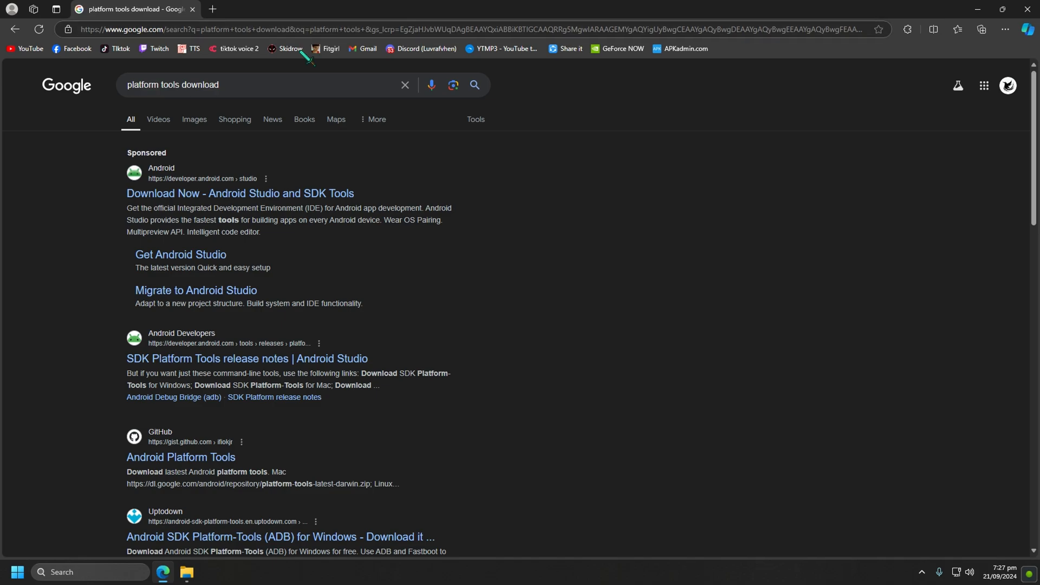
pyautogui.scroll(-3)
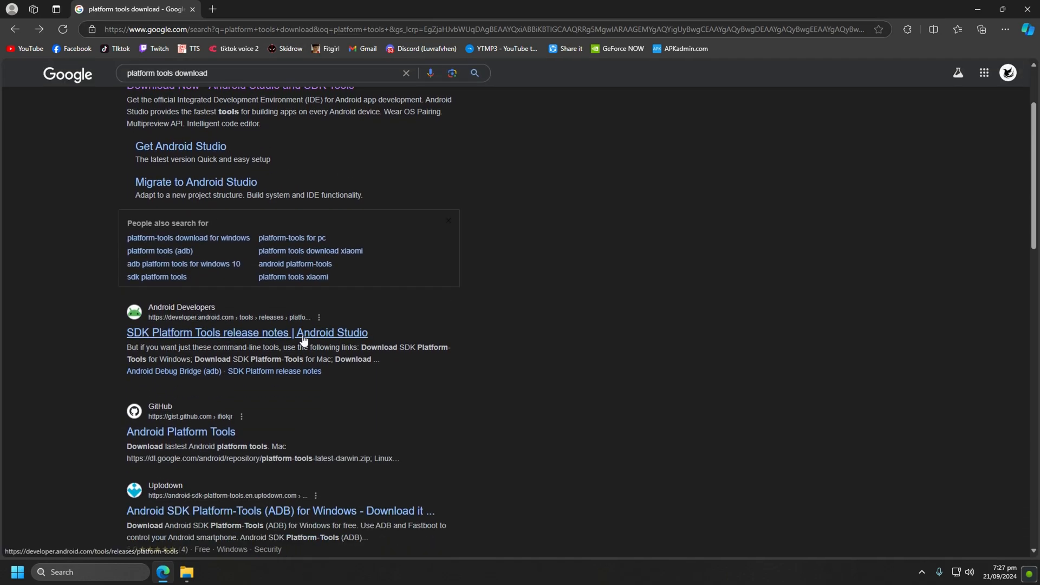
pyautogui.scroll(-3)
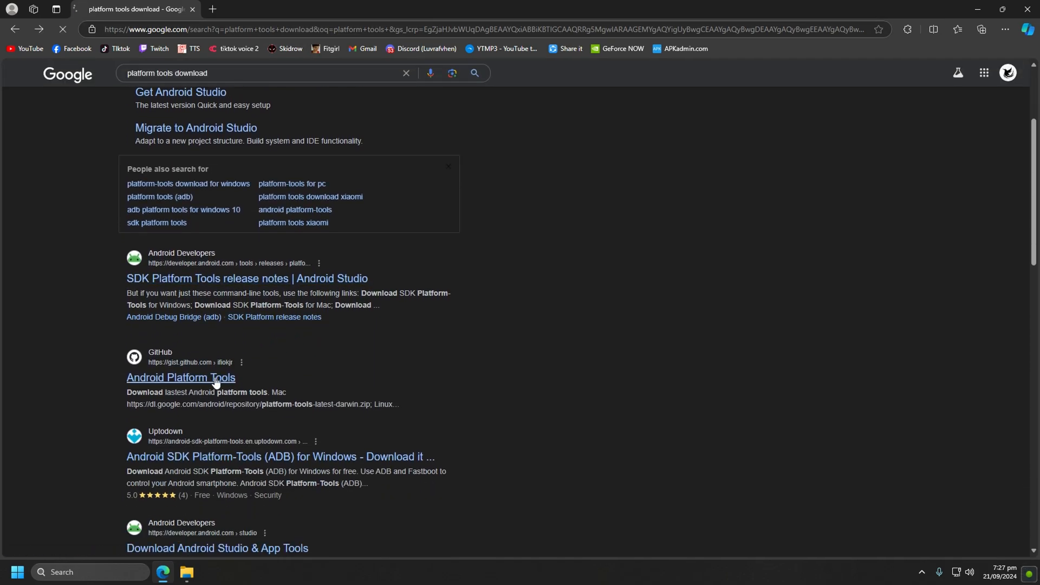
pyautogui.click(181, 378)
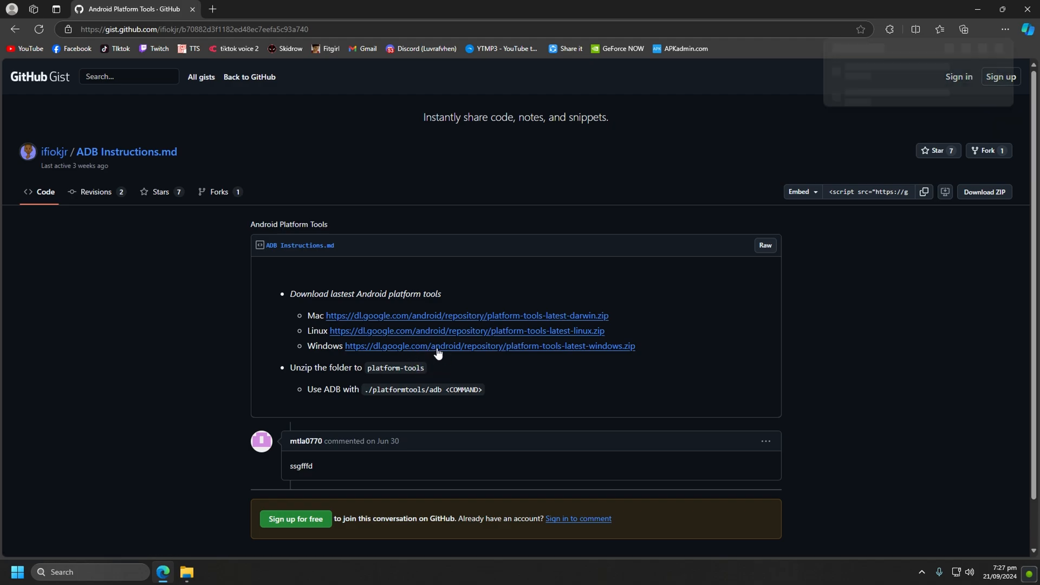
pyautogui.click(982, 29)
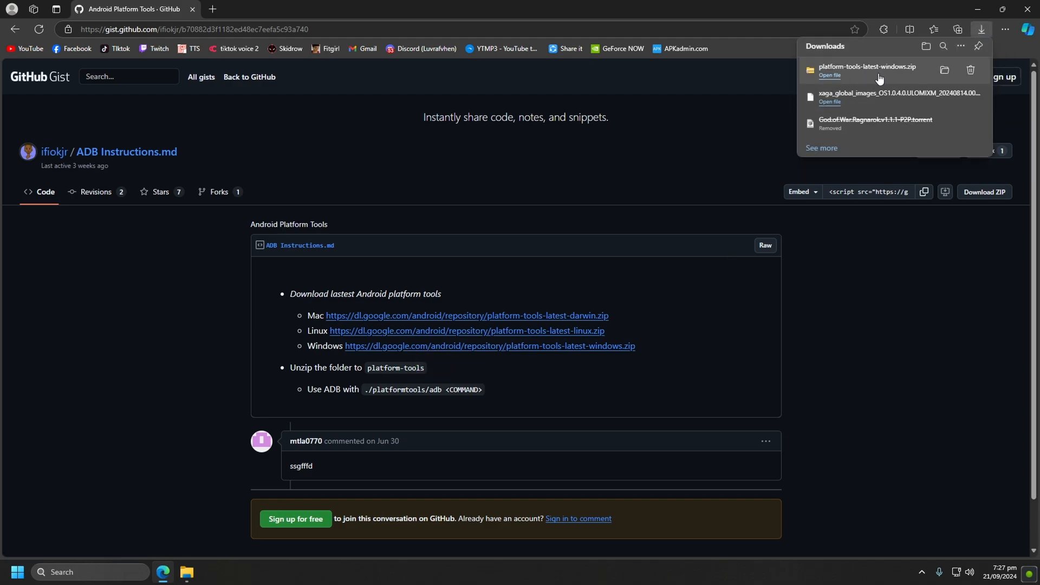
pyautogui.moveTo(851, 80)
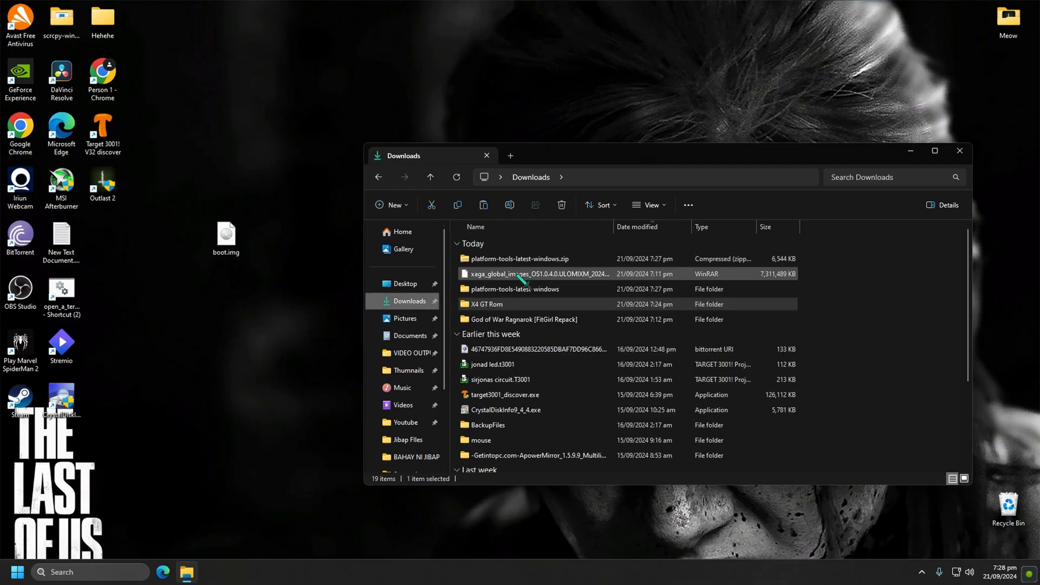
# Step: Select the extracted platform-tools folder in Downloads for moving to the desktop
pyautogui.click(514, 289)
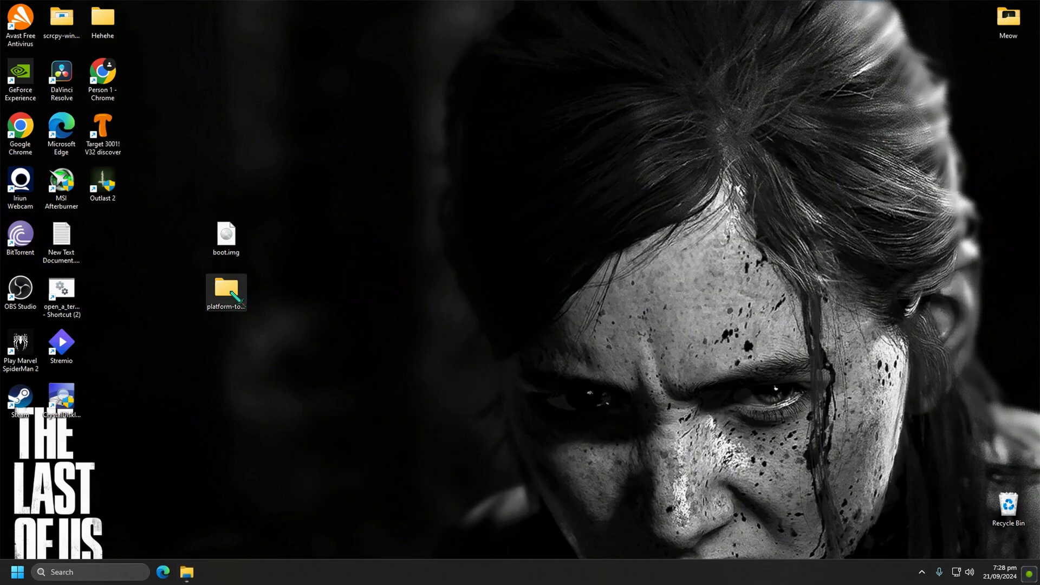
pyautogui.moveTo(318, 294)
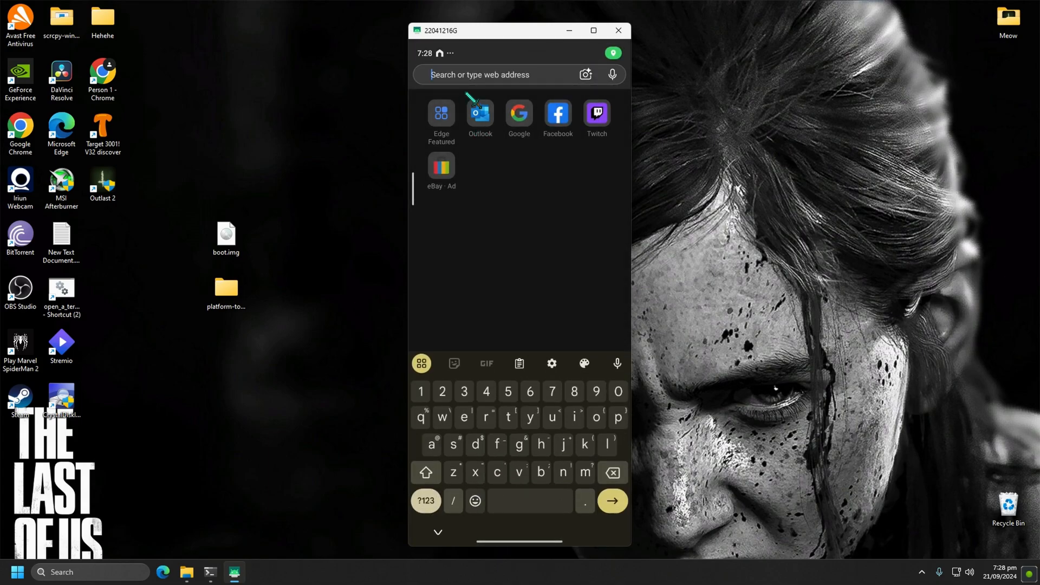
# Step: Search 'magisk download' on the phone and open the Magisk Manager download page
pyautogui.write('m')
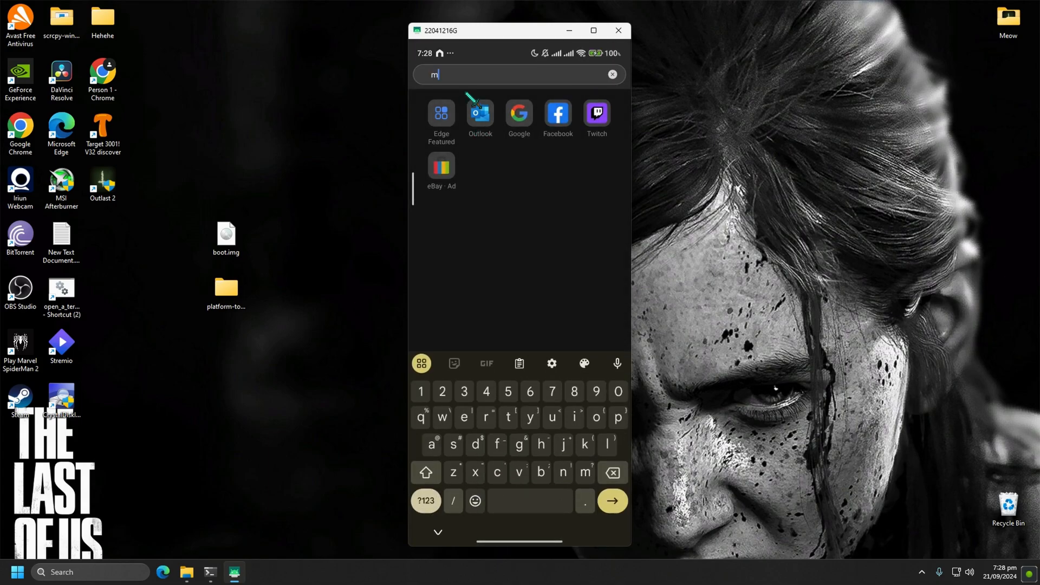
pyautogui.write('agisk download latest versio')
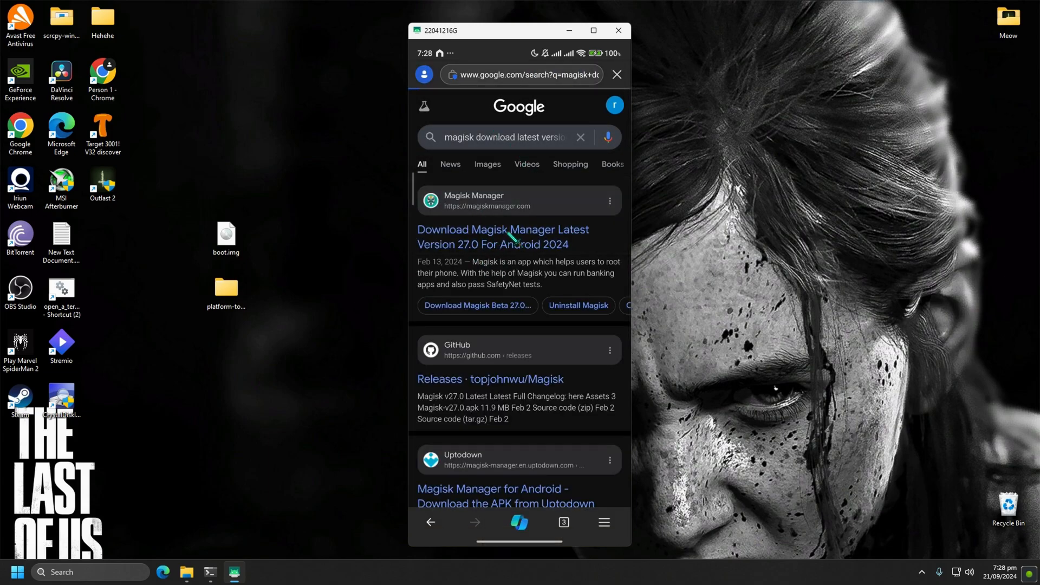
pyautogui.click(502, 236)
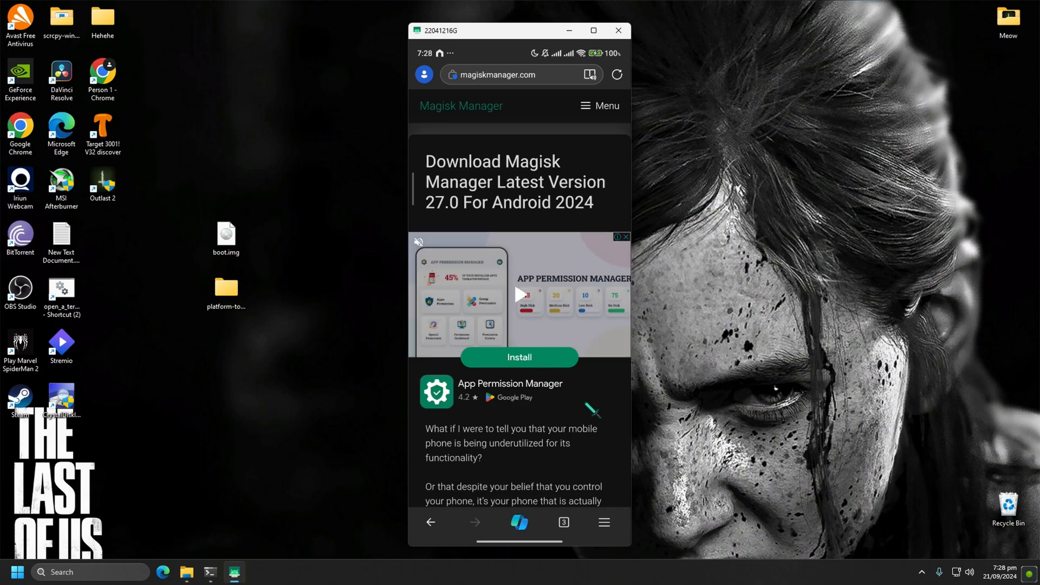
pyautogui.scroll(-3)
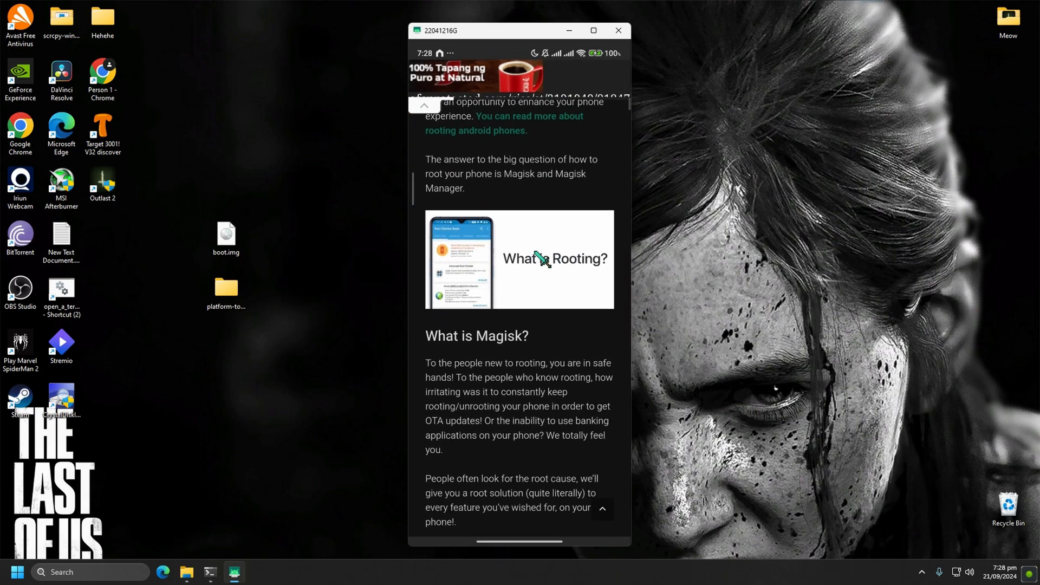
pyautogui.scroll(-3)
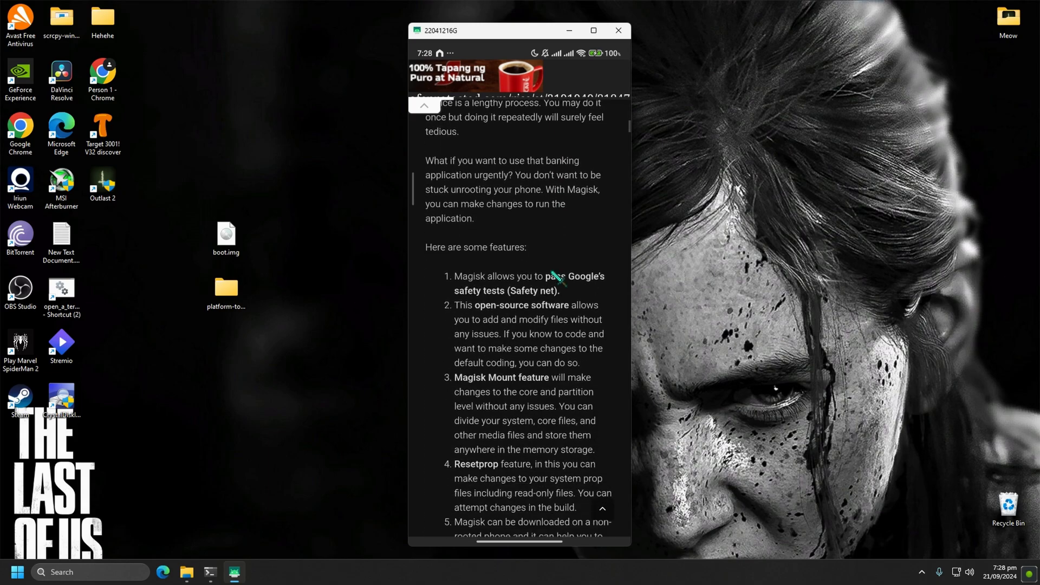
pyautogui.scroll(-3)
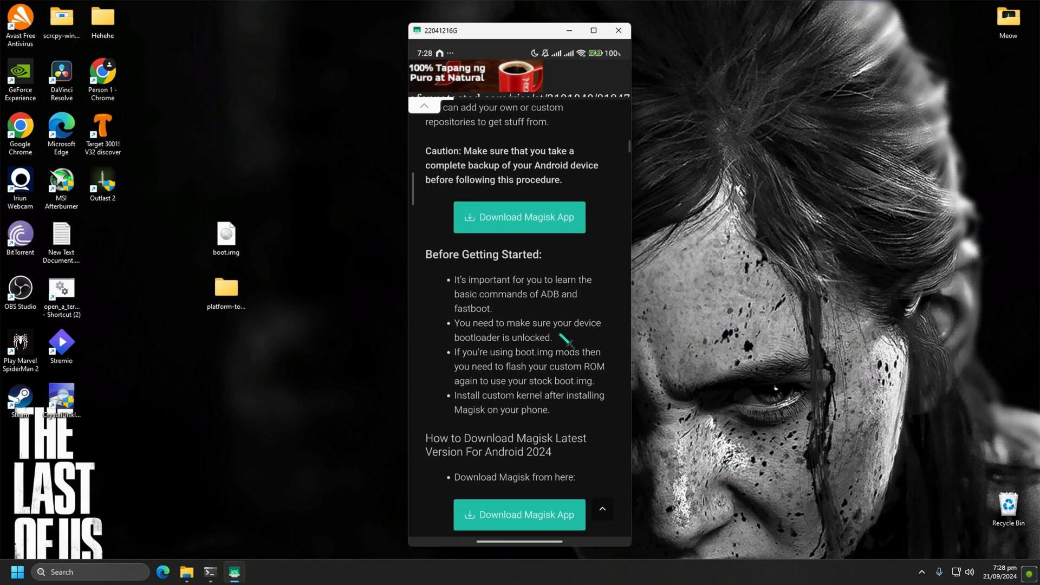
pyautogui.scroll(-3)
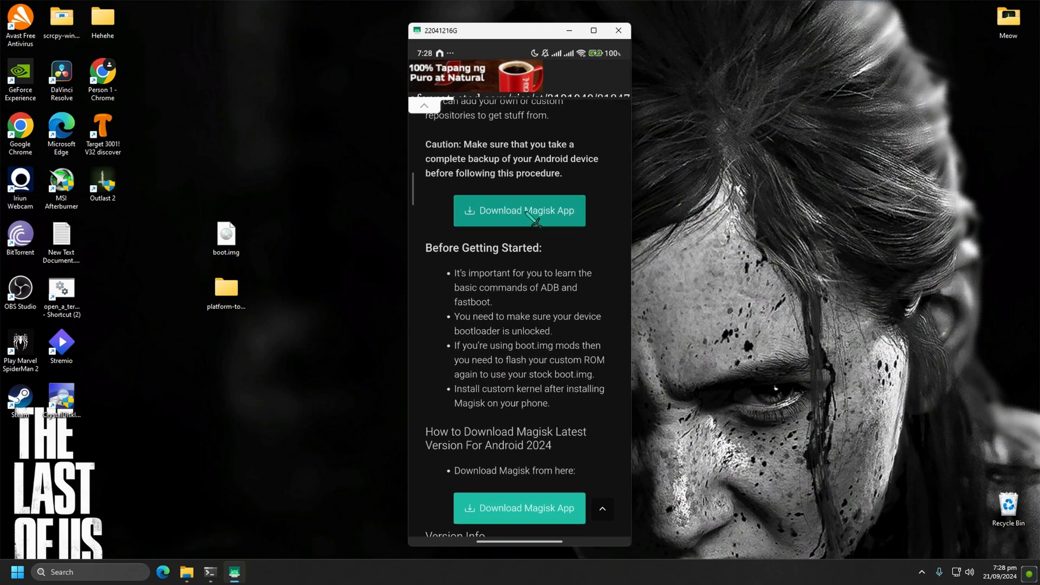
# Step: Download Magisk-v27.0.apk past the full-screen ad and view it in the downloads list
pyautogui.click(519, 210)
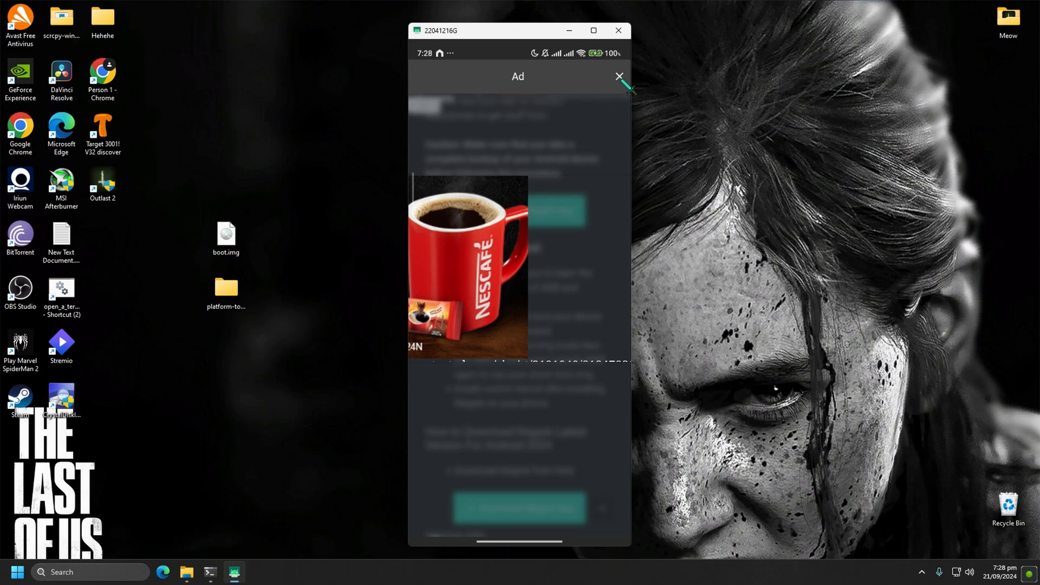
pyautogui.click(618, 76)
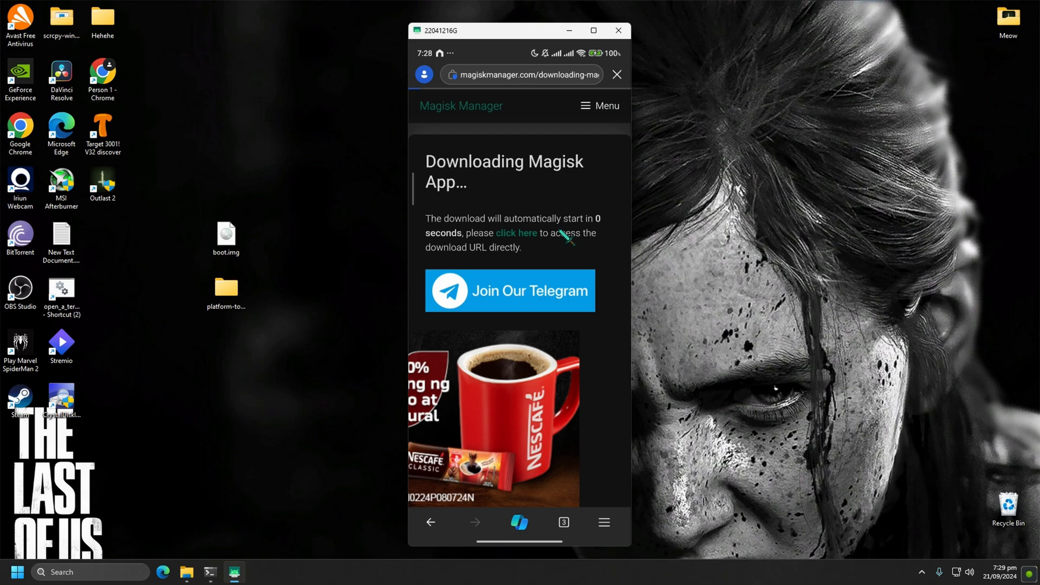
pyautogui.click(517, 233)
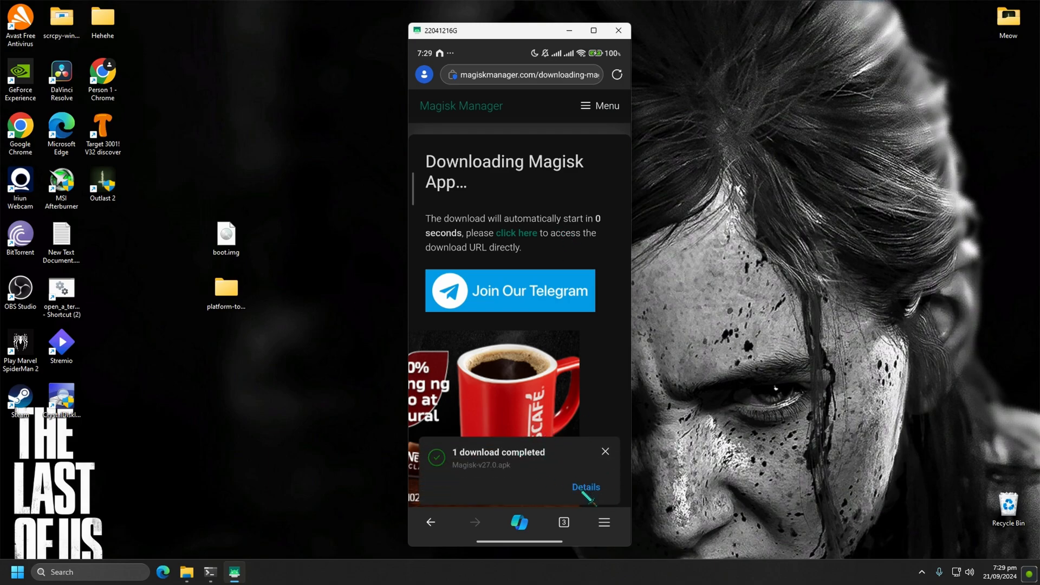
pyautogui.click(585, 486)
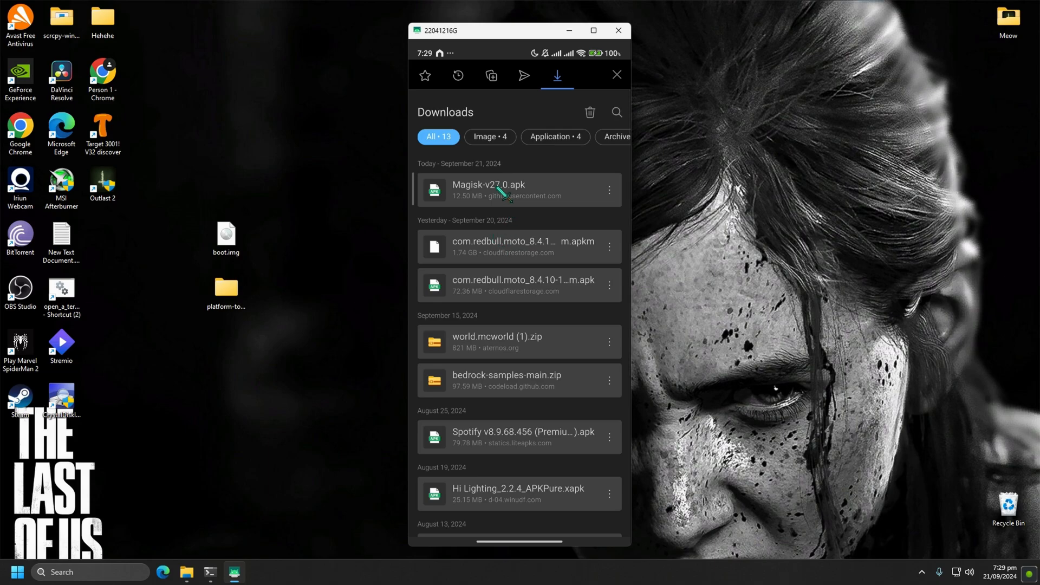
# Step: Install the downloaded Magisk-v27.0.apk on the phone and dismiss the finished notice
pyautogui.click(504, 191)
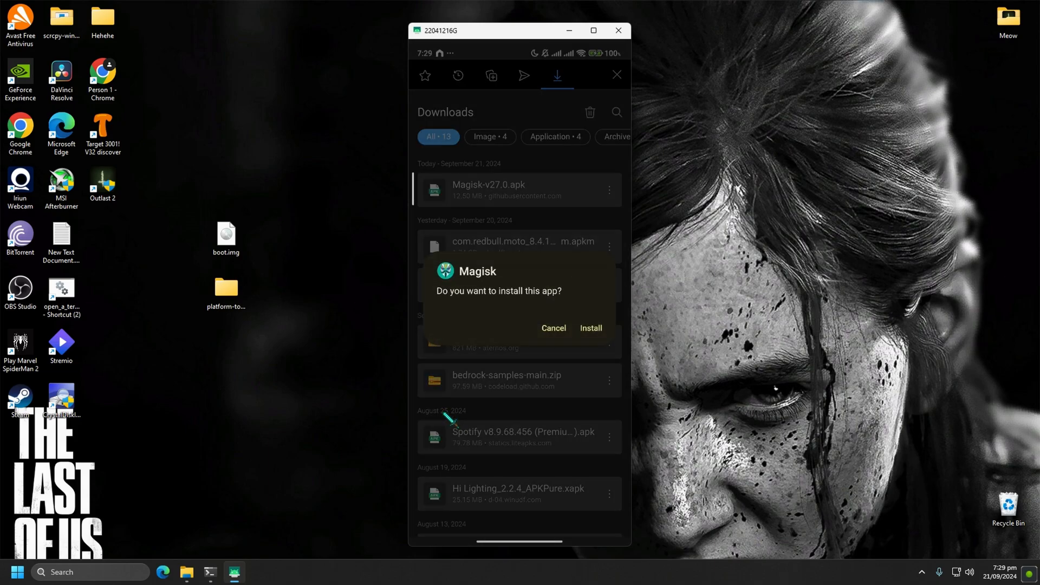
pyautogui.click(589, 328)
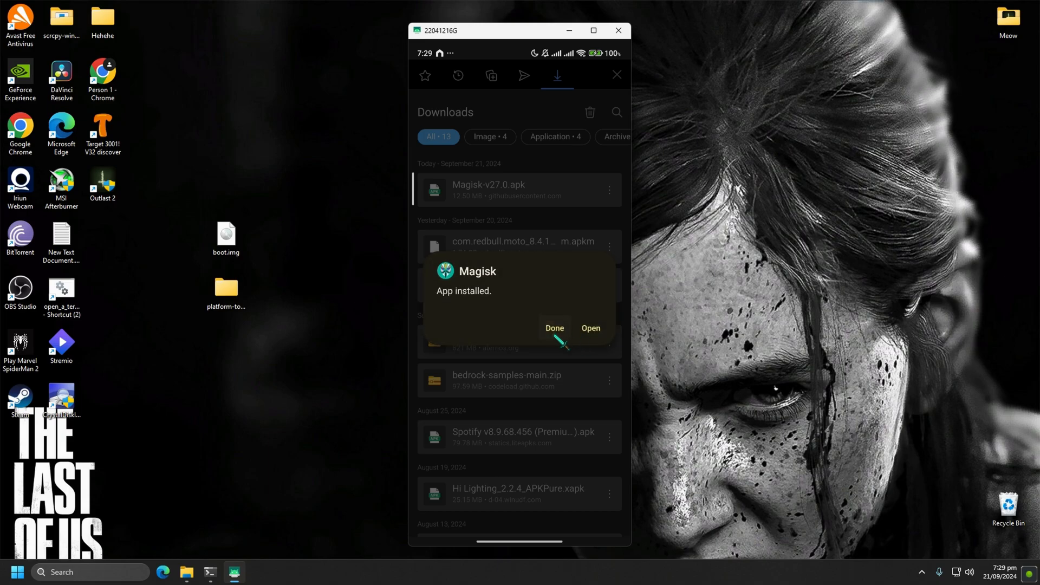
pyautogui.click(555, 329)
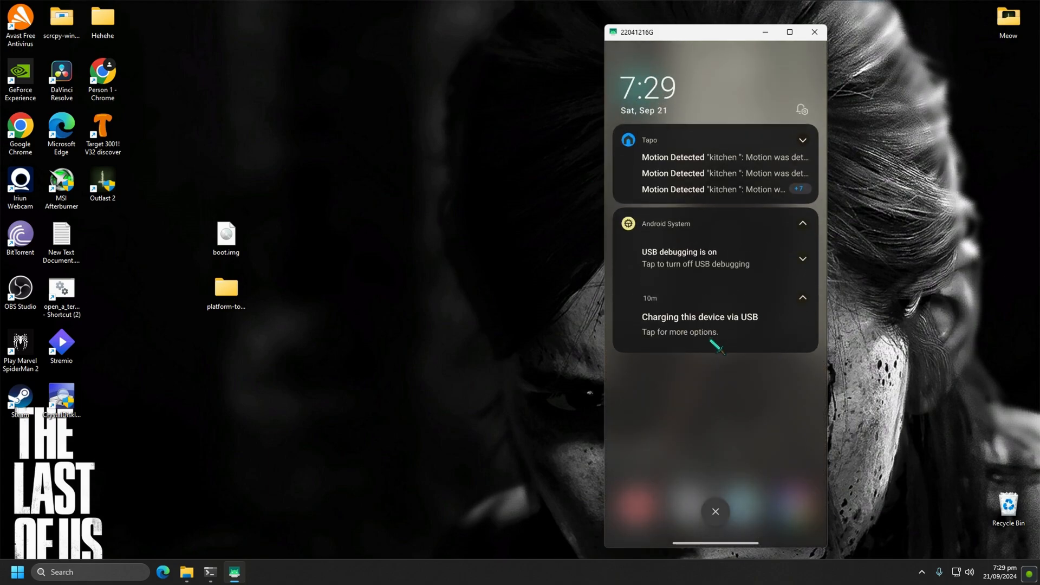
# Step: Switch the phone's USB connection to file transfer and open File Explorer on the PC
pyautogui.click(714, 511)
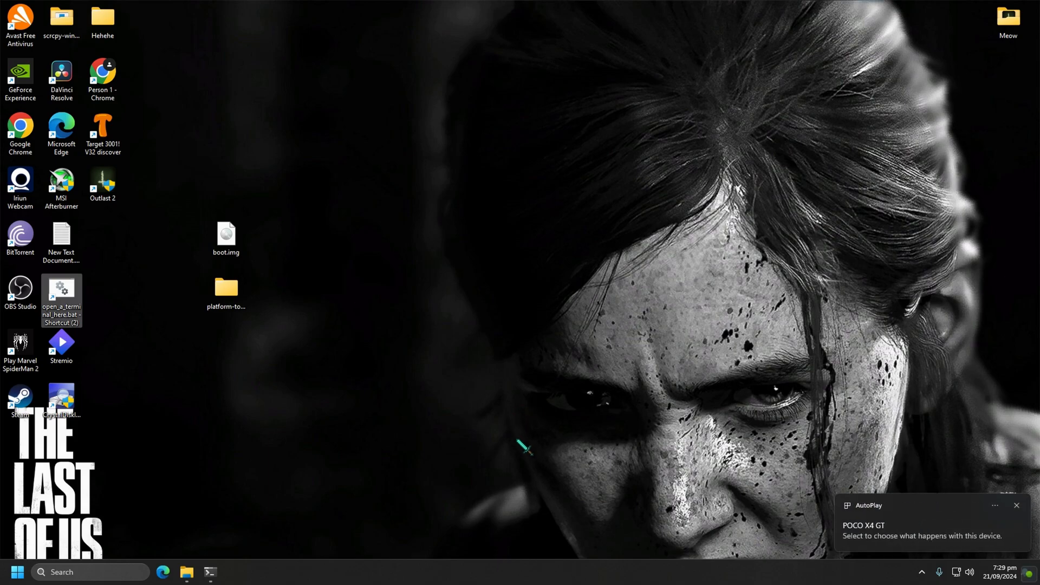
pyautogui.click(916, 520)
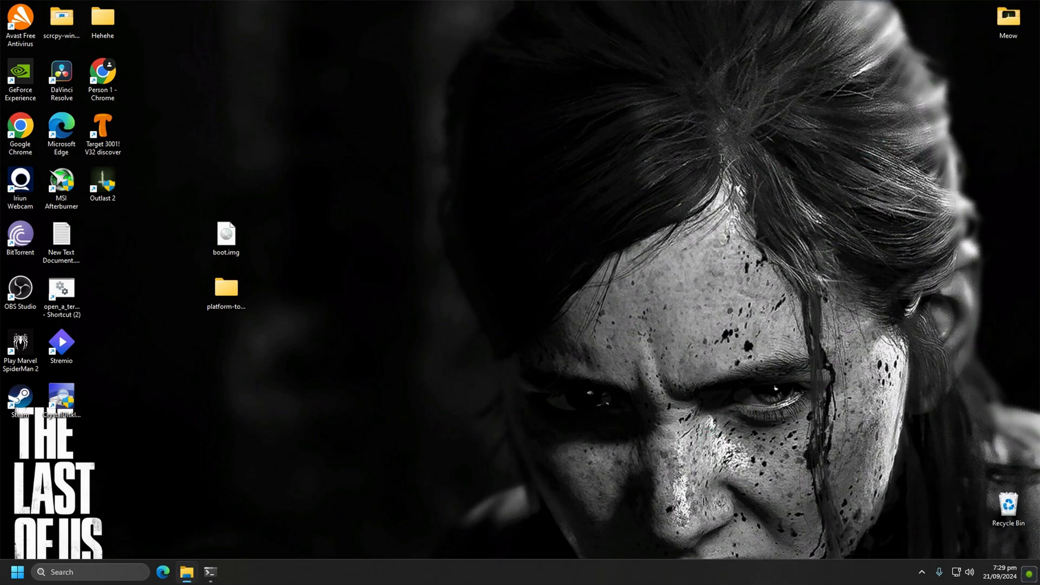
pyautogui.click(187, 571)
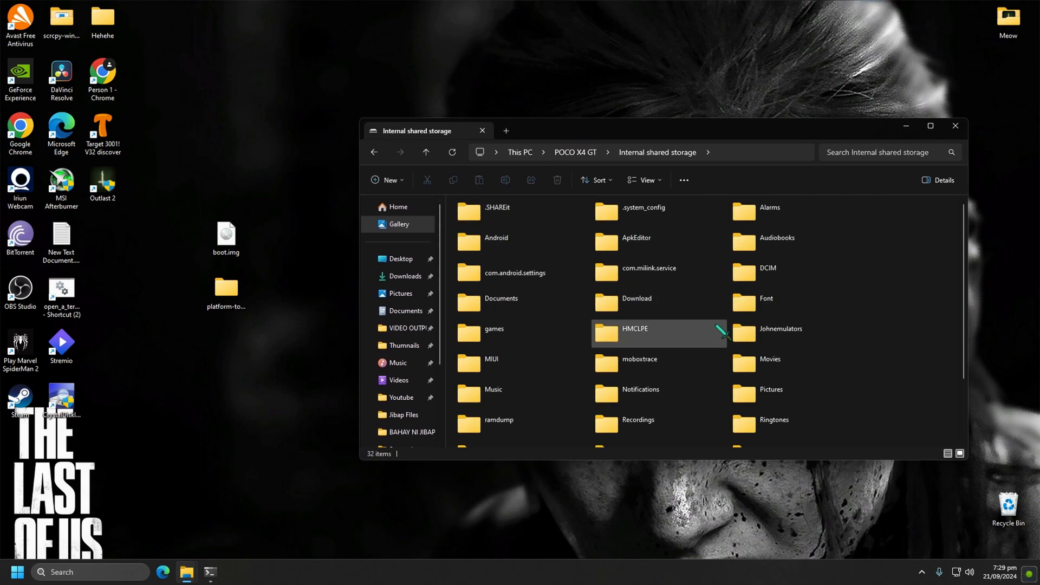
# Step: Browse This PC > POCO X4 GT into Internal shared storage
pyautogui.click(501, 300)
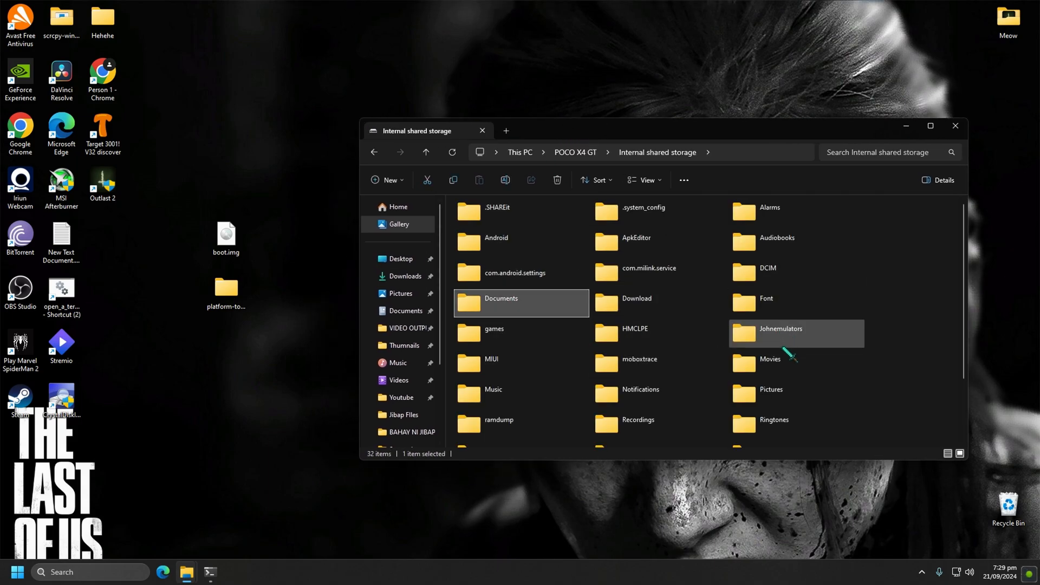
pyautogui.scroll(-3)
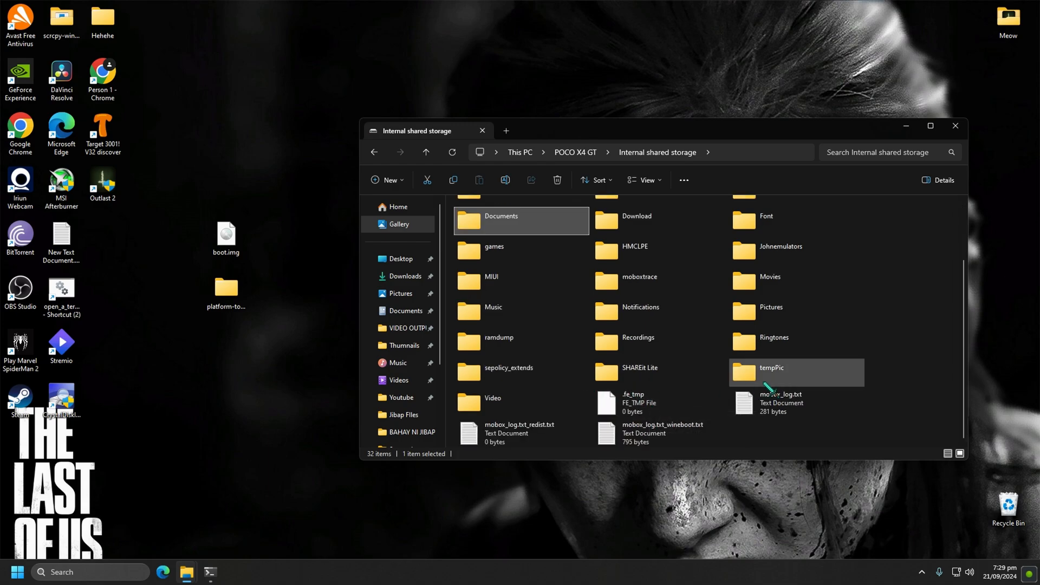
pyautogui.click(844, 438)
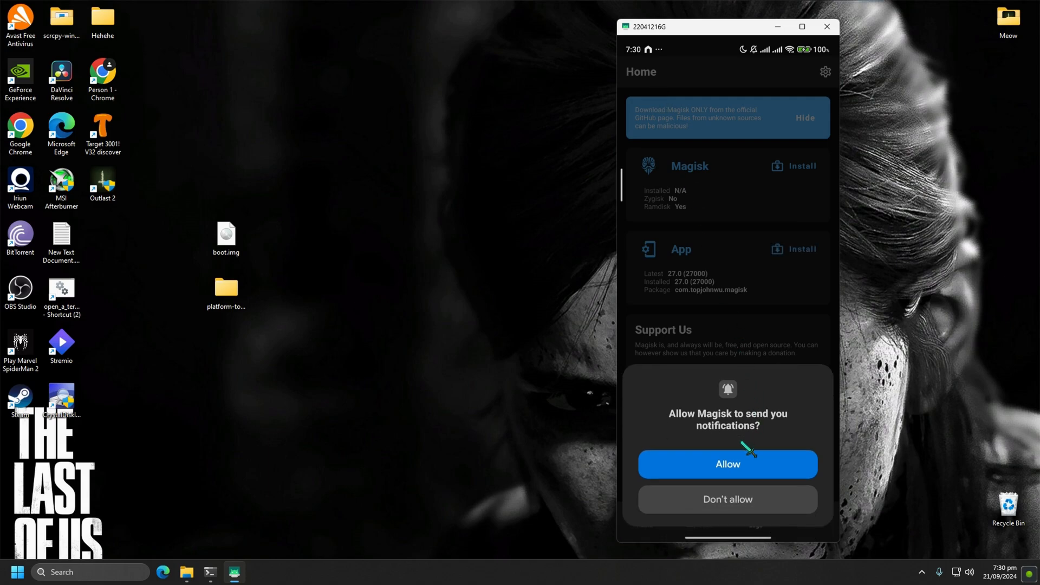
# Step: Allow Magisk notifications and start Magisk Install with 'Select and Patch a File'
pyautogui.click(727, 465)
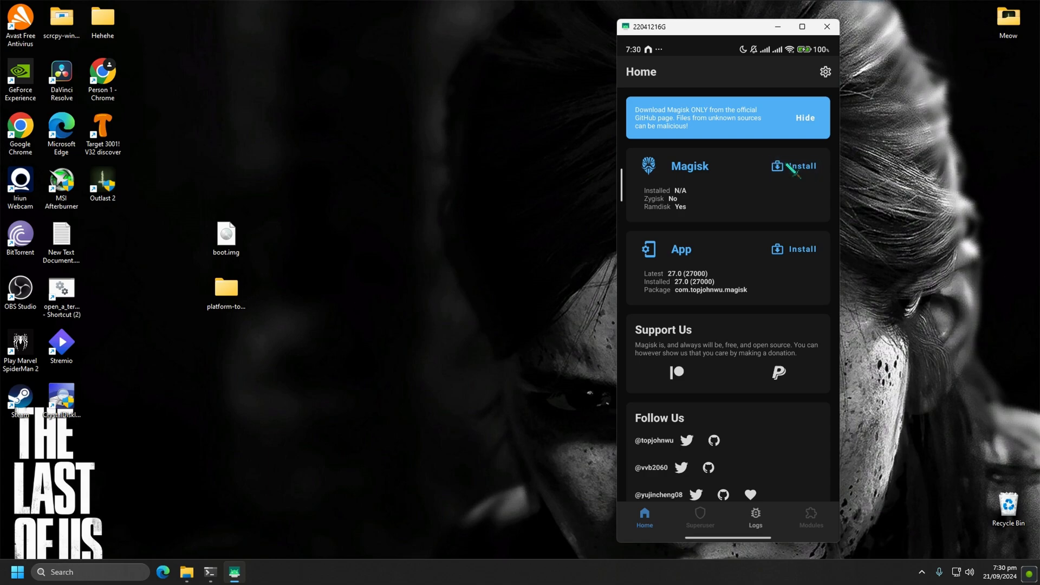
pyautogui.click(800, 166)
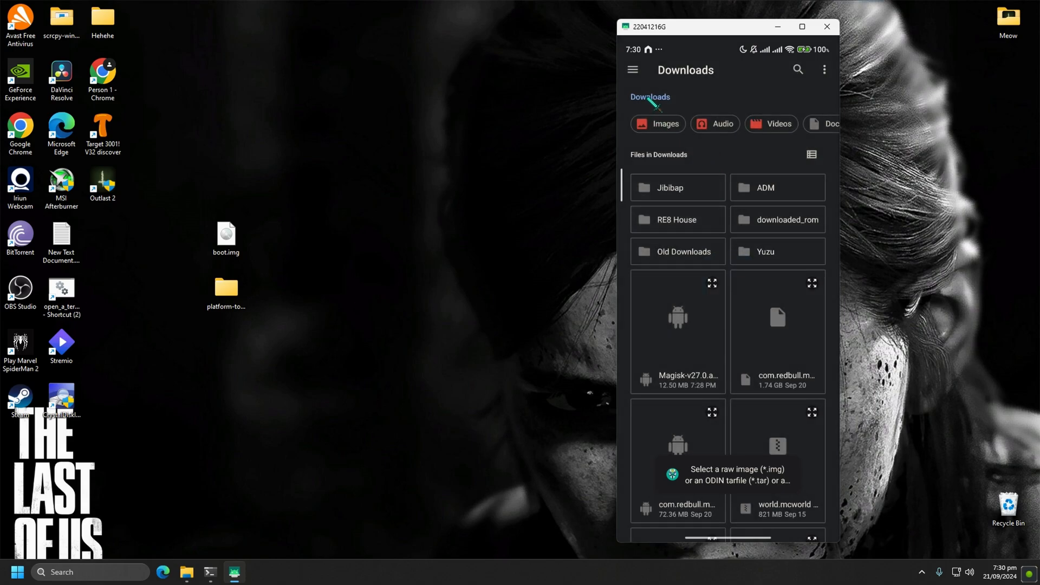
pyautogui.click(632, 70)
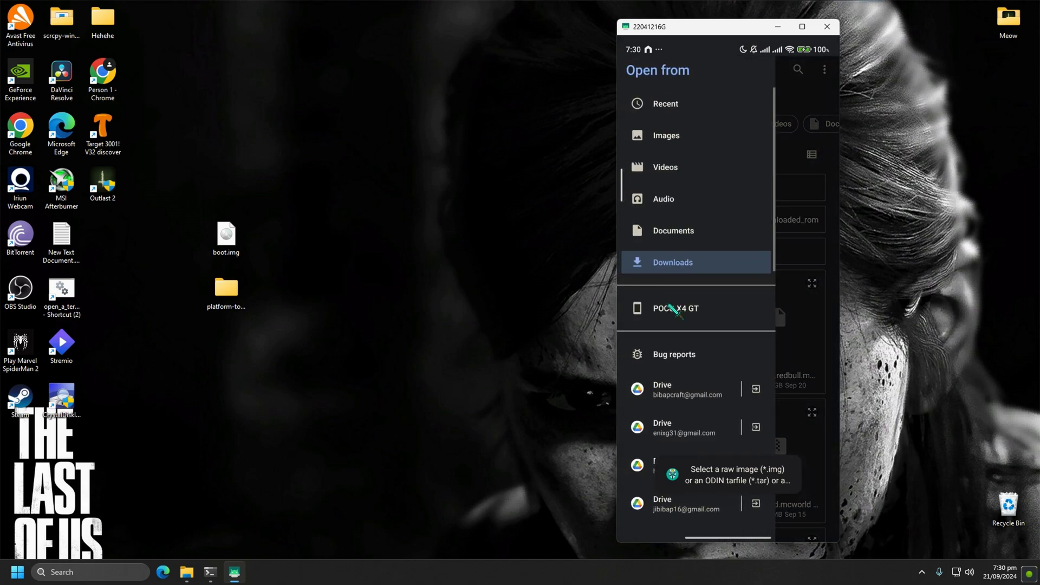
# Step: Pick boot.img from the POCO X4 GT internal storage as the image to patch
pyautogui.click(675, 308)
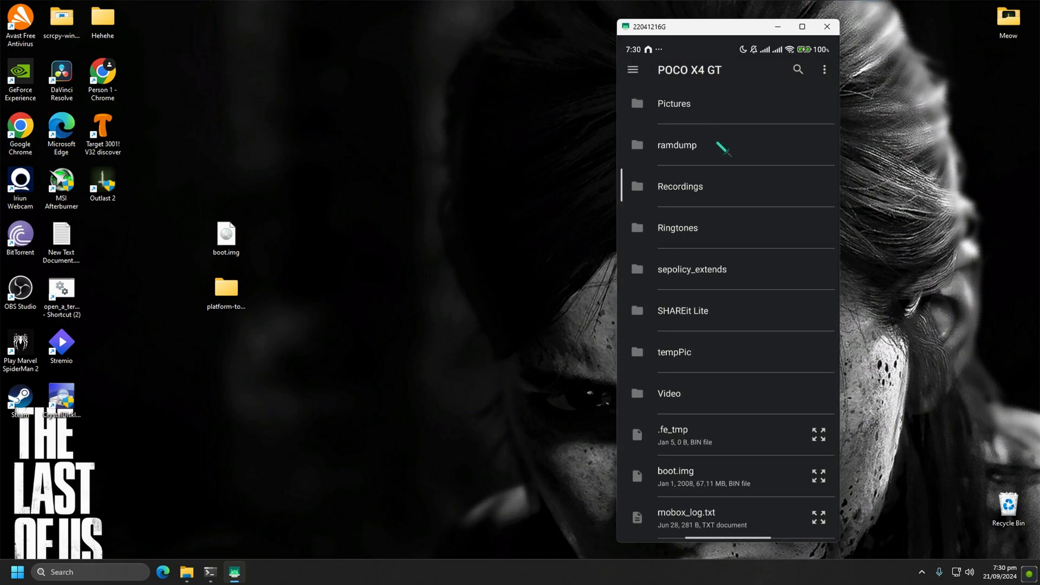
pyautogui.scroll(-3)
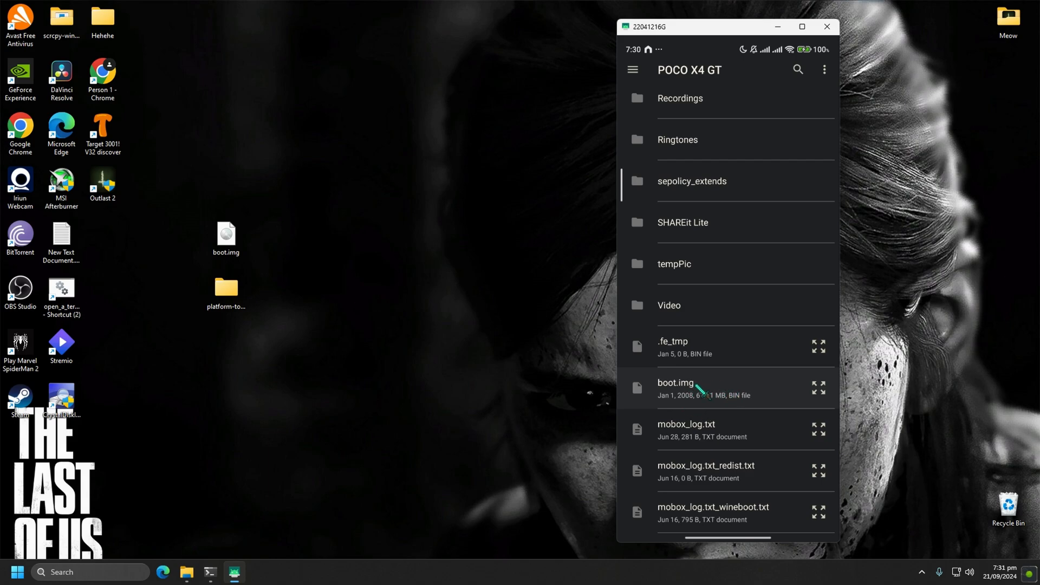
pyautogui.click(676, 388)
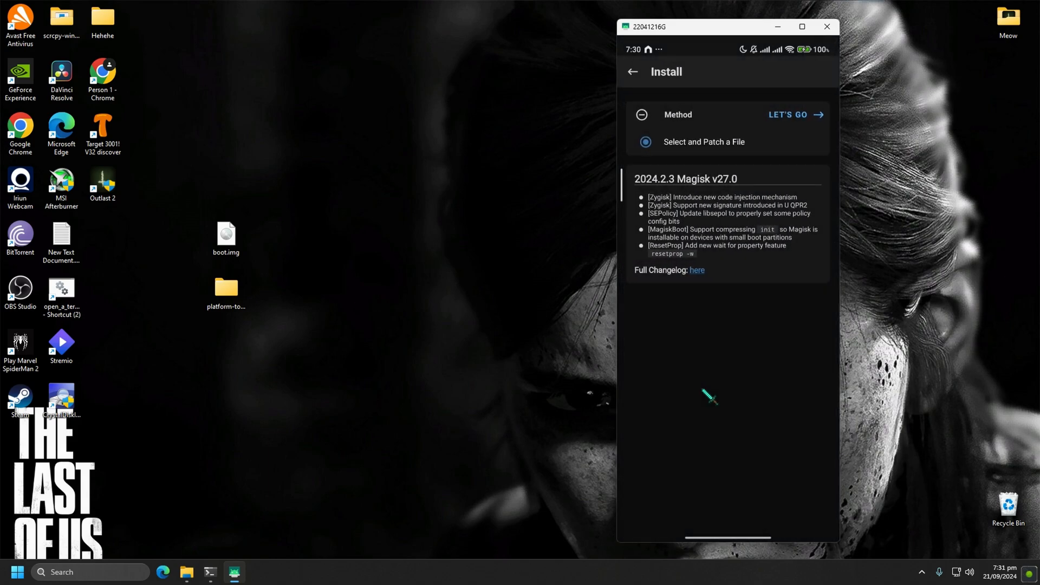
pyautogui.moveTo(797, 122)
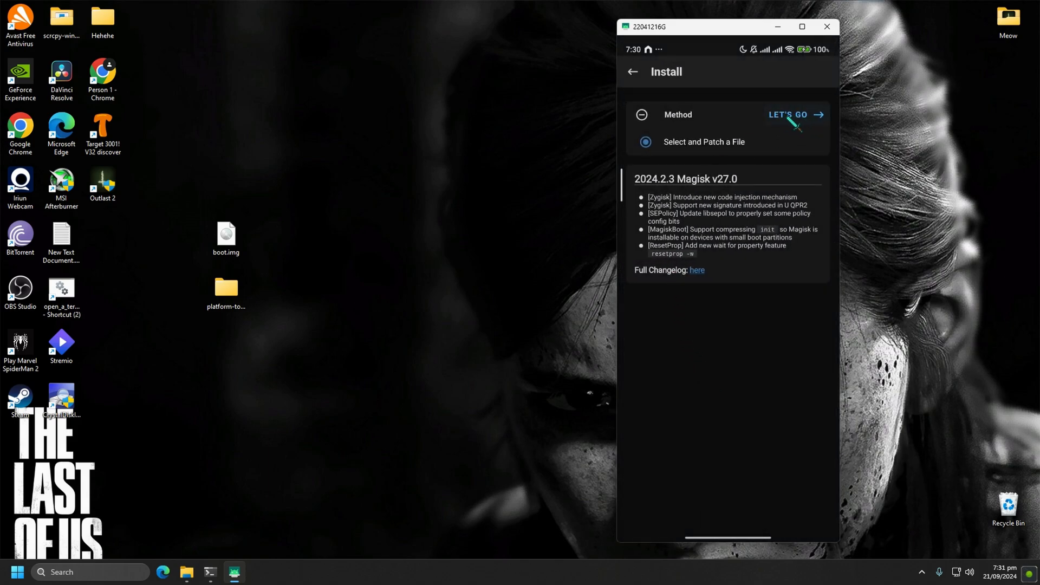
# Step: Run LET'S GO so Magisk writes the magisk_patched image to Download, ending 'All done!'
pyautogui.click(794, 114)
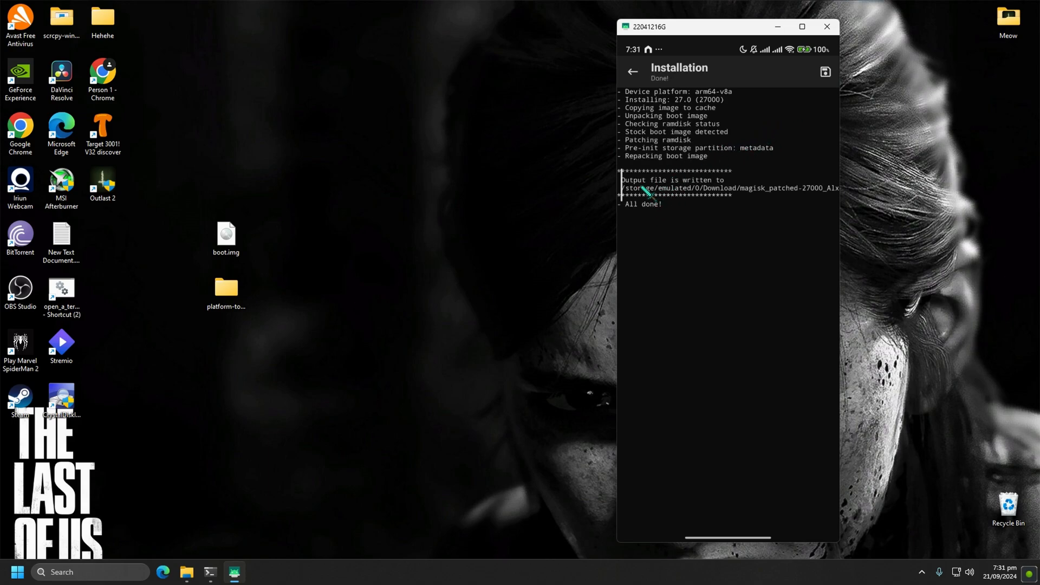
pyautogui.moveTo(734, 191)
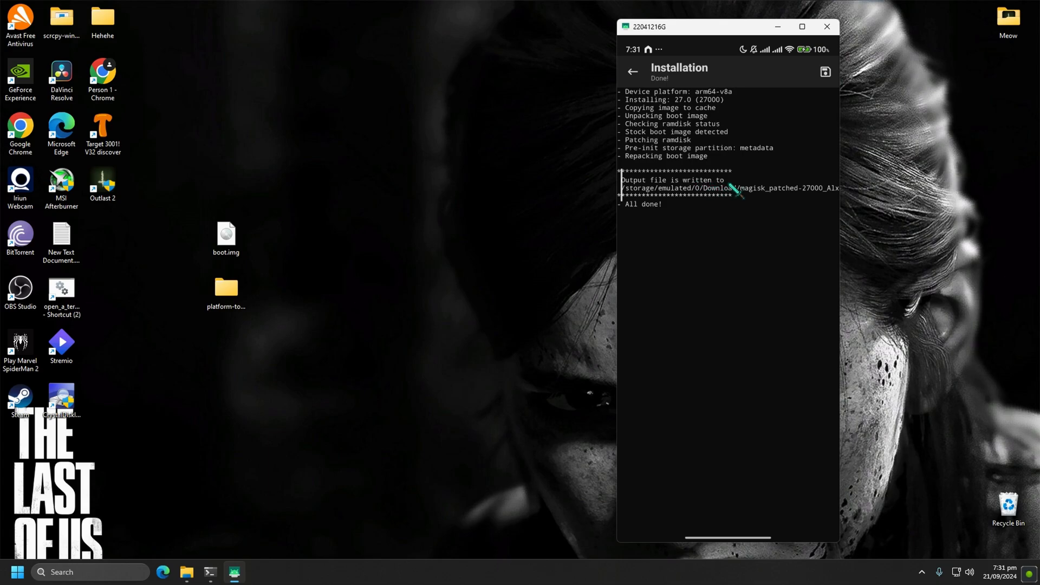
pyautogui.click(187, 572)
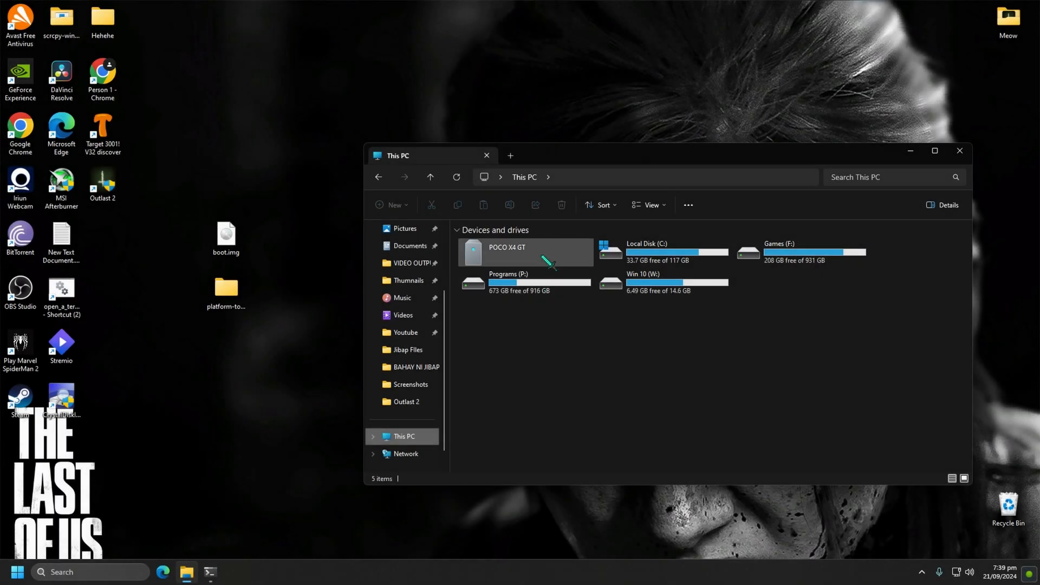
# Step: Browse POCO X4 GT > Internal shared storage > Download and select magisk_patched-27000_AlxBG.img
pyautogui.doubleClick(506, 252)
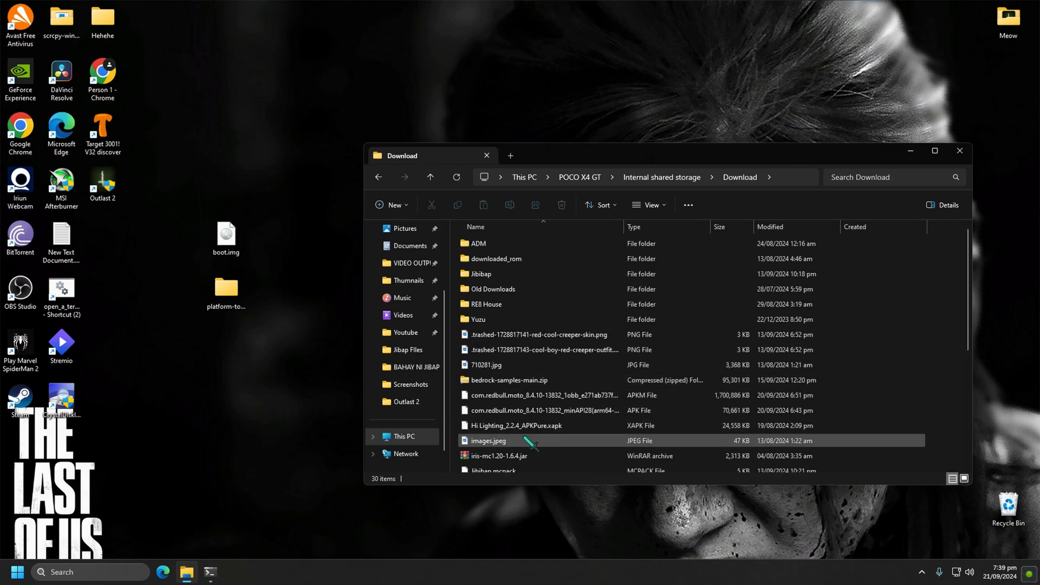
pyautogui.scroll(-3)
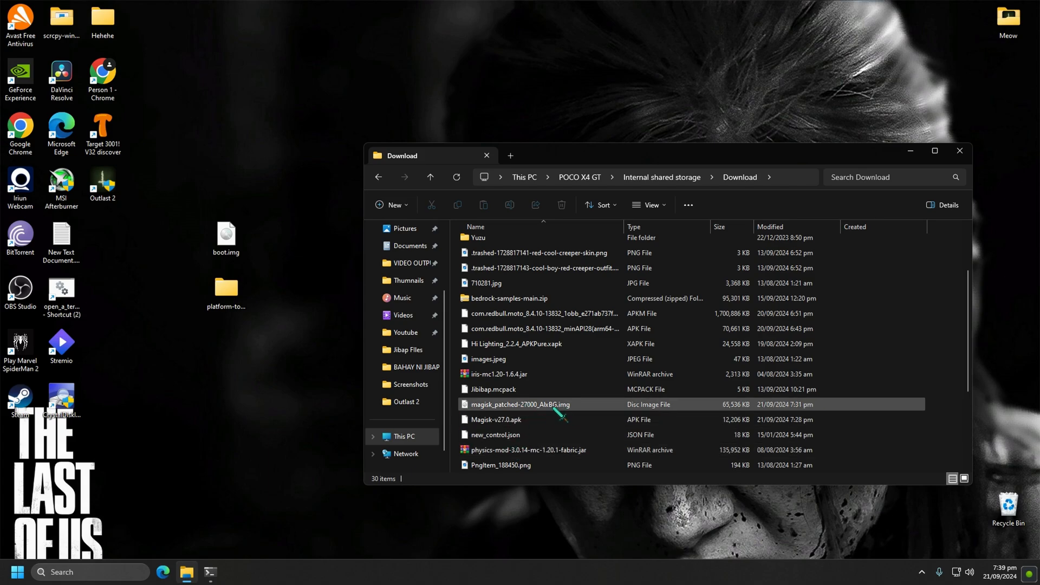
pyautogui.click(519, 404)
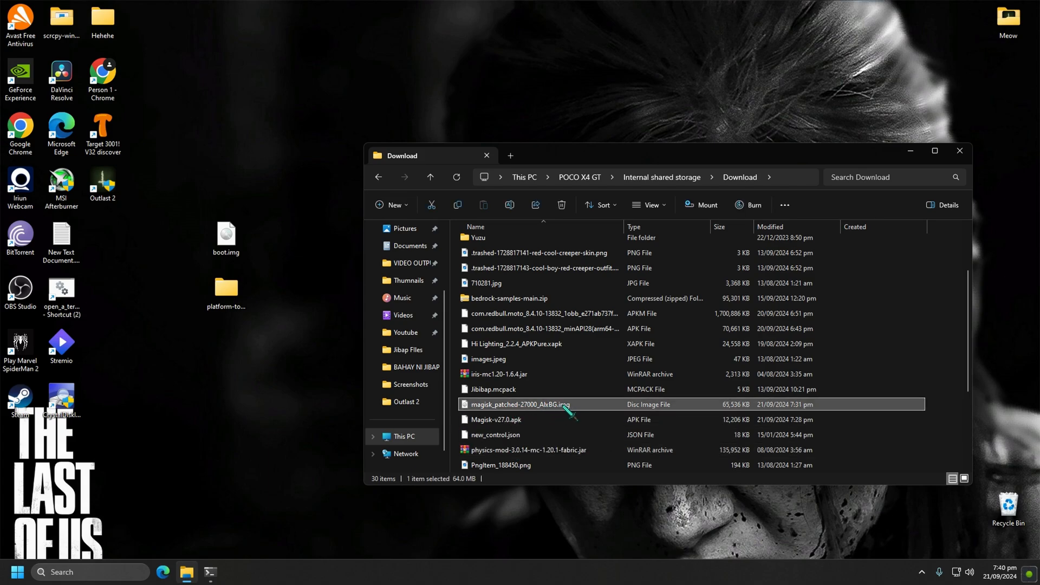